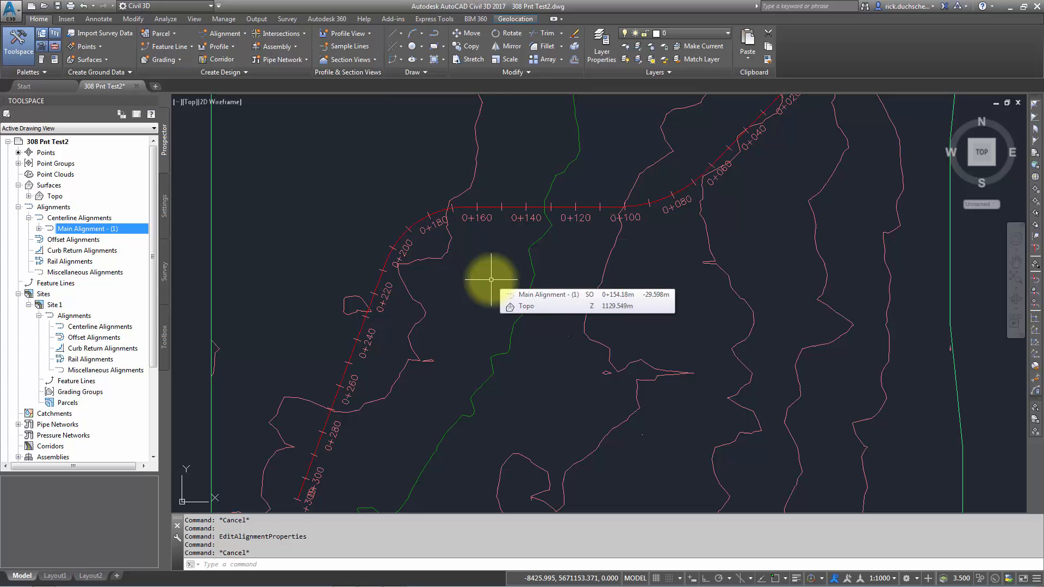
{"action": "mouse_move", "coordinate": [490, 278]}
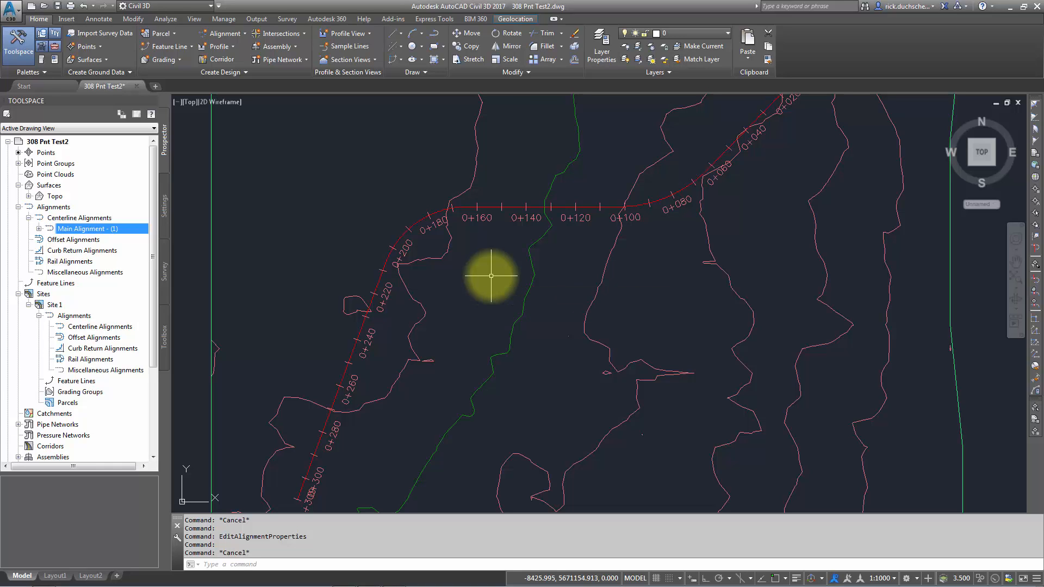
{"action": "mouse_move", "coordinate": [491, 275]}
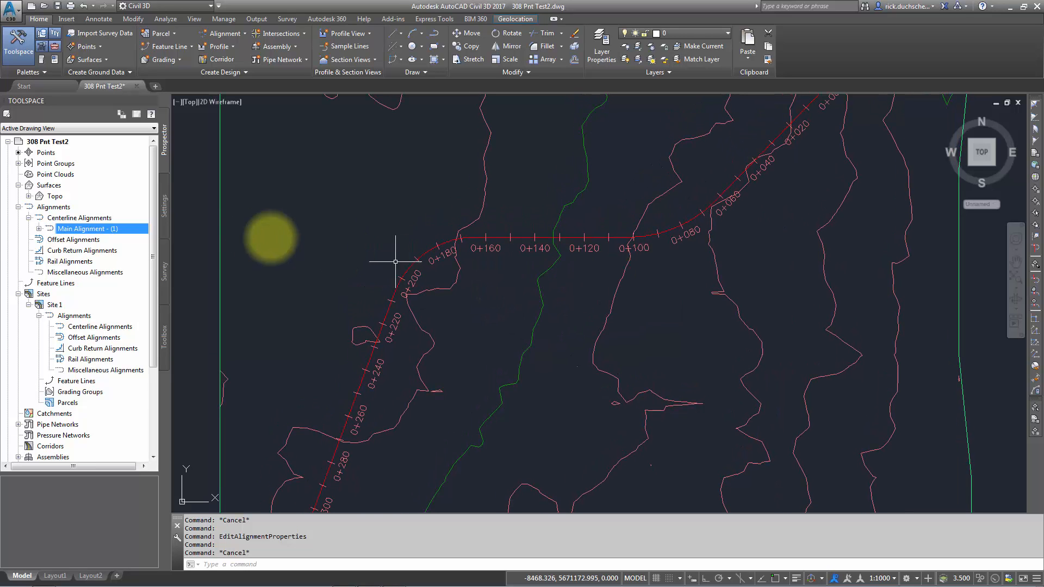
{"action": "mouse_move", "coordinate": [469, 236]}
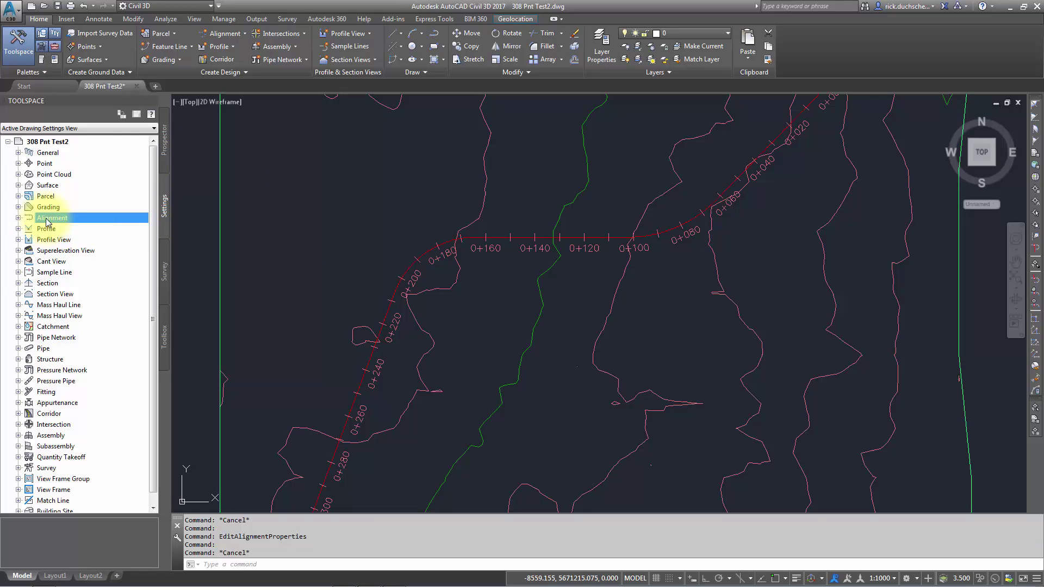
Expand the Alignment settings, browse its Label Styles, and return to Alignment Styles
{"action": "left_click", "coordinate": [18, 218]}
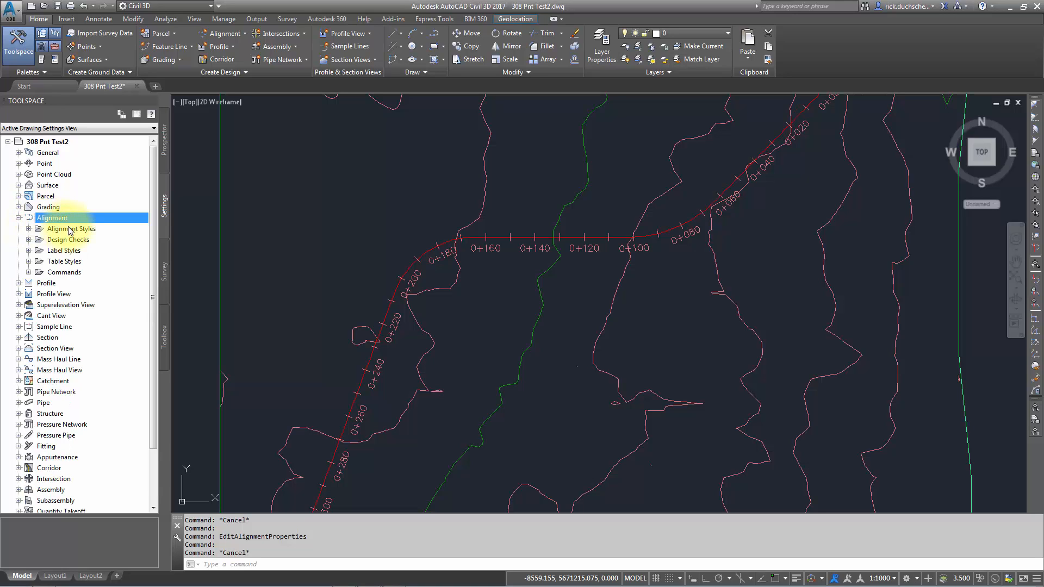
{"action": "left_click", "coordinate": [72, 228]}
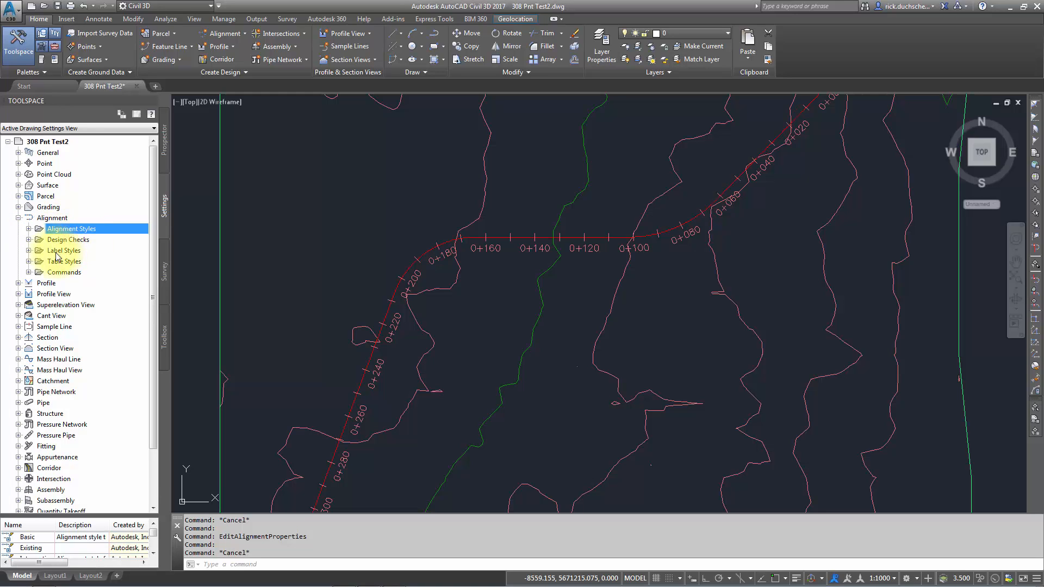
{"action": "left_click", "coordinate": [62, 251]}
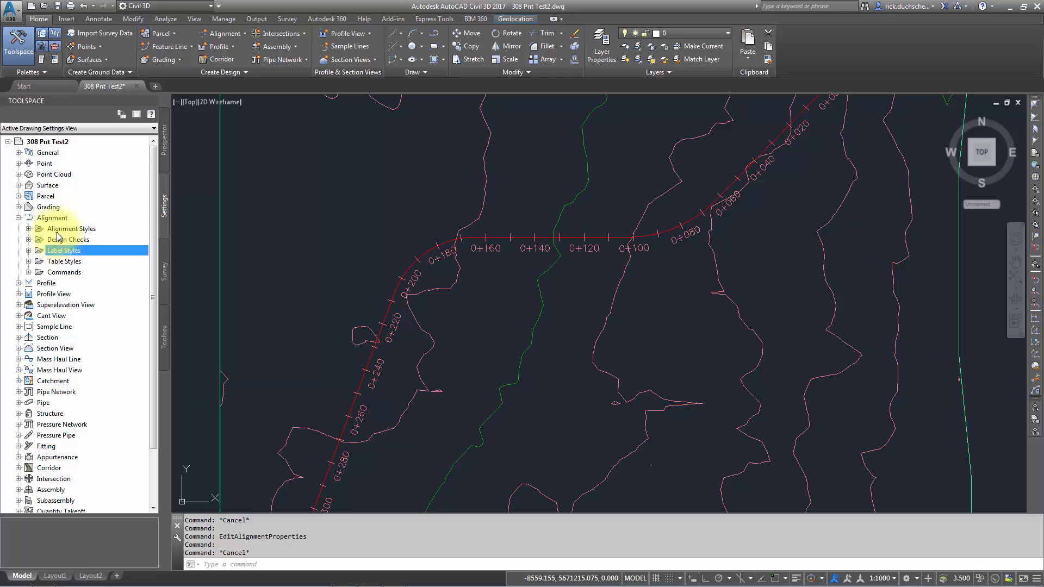
{"action": "left_click", "coordinate": [70, 229]}
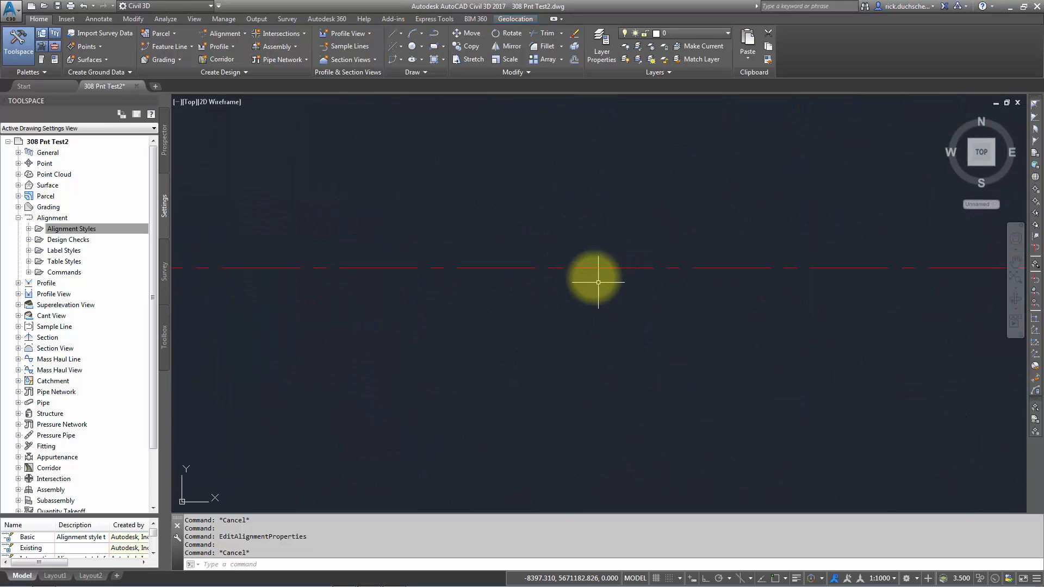
{"action": "mouse_move", "coordinate": [584, 269]}
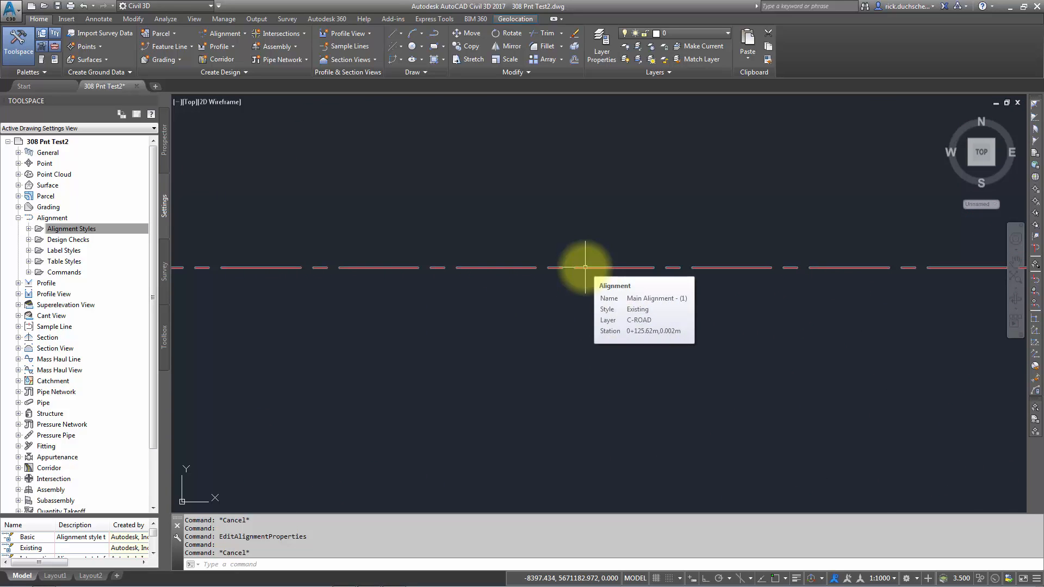
{"action": "left_click", "coordinate": [585, 268]}
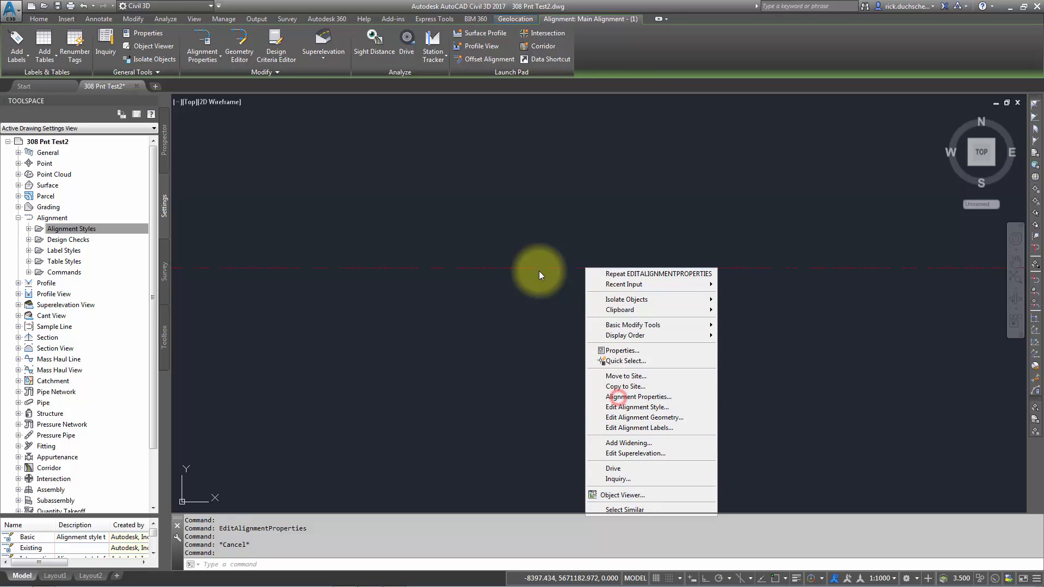
{"action": "left_click", "coordinate": [640, 397]}
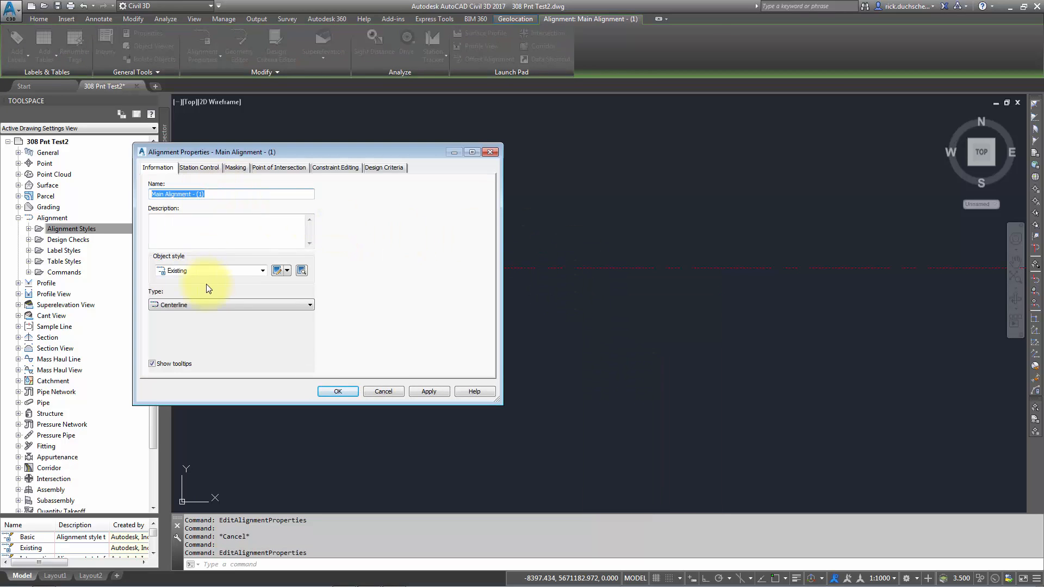
{"action": "mouse_move", "coordinate": [197, 271]}
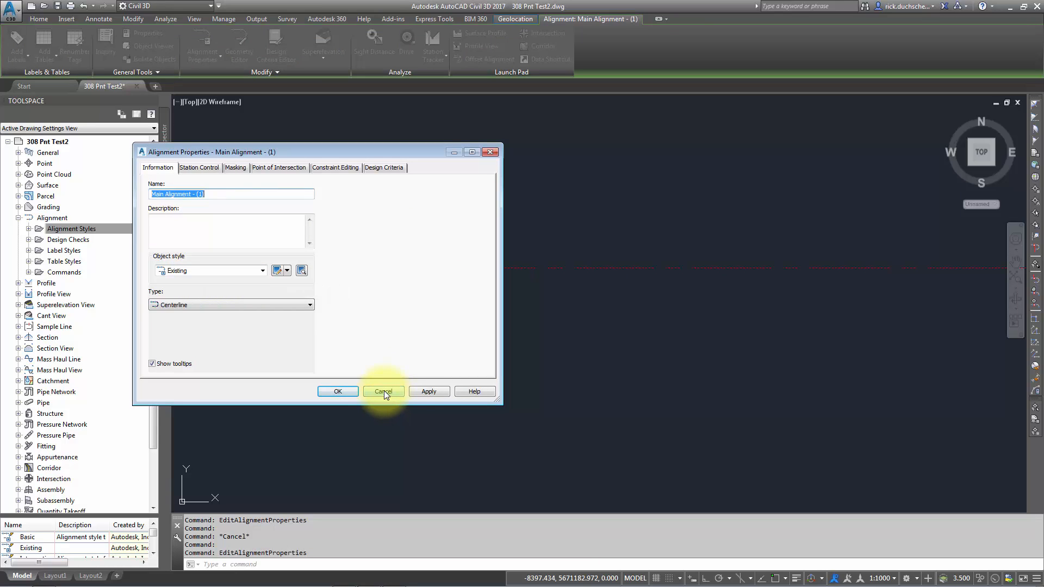
{"action": "left_click", "coordinate": [383, 391]}
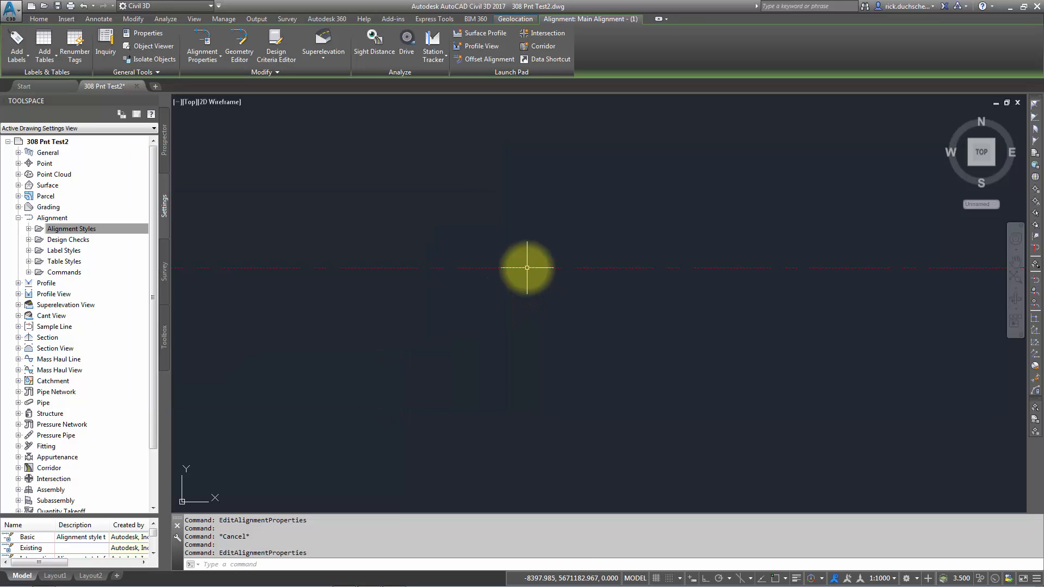
{"action": "mouse_move", "coordinate": [526, 268]}
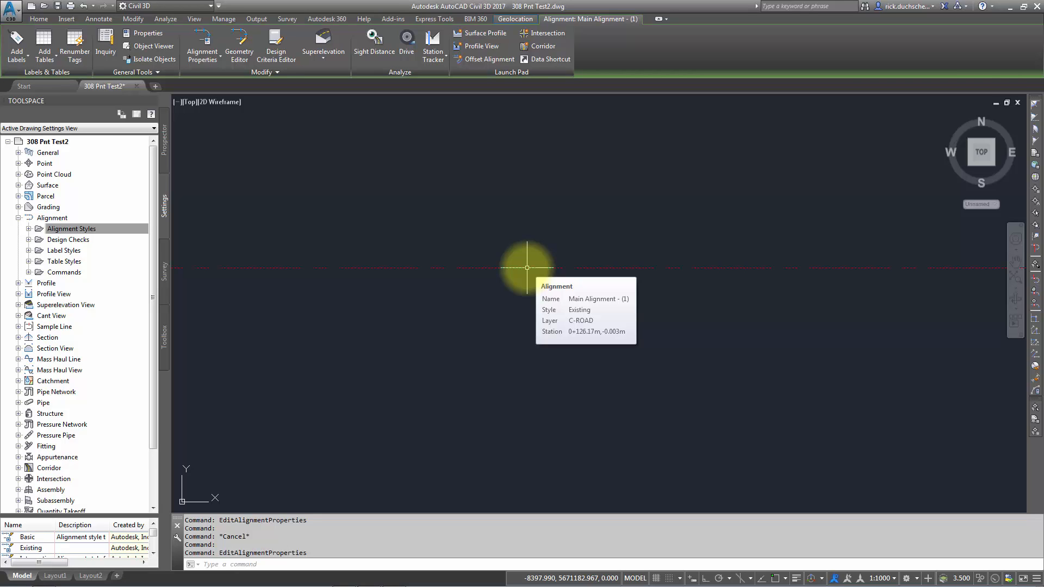
Inspect the Existing alignment style's Line and Curve display components, then cancel without changes
{"action": "left_click", "coordinate": [71, 228]}
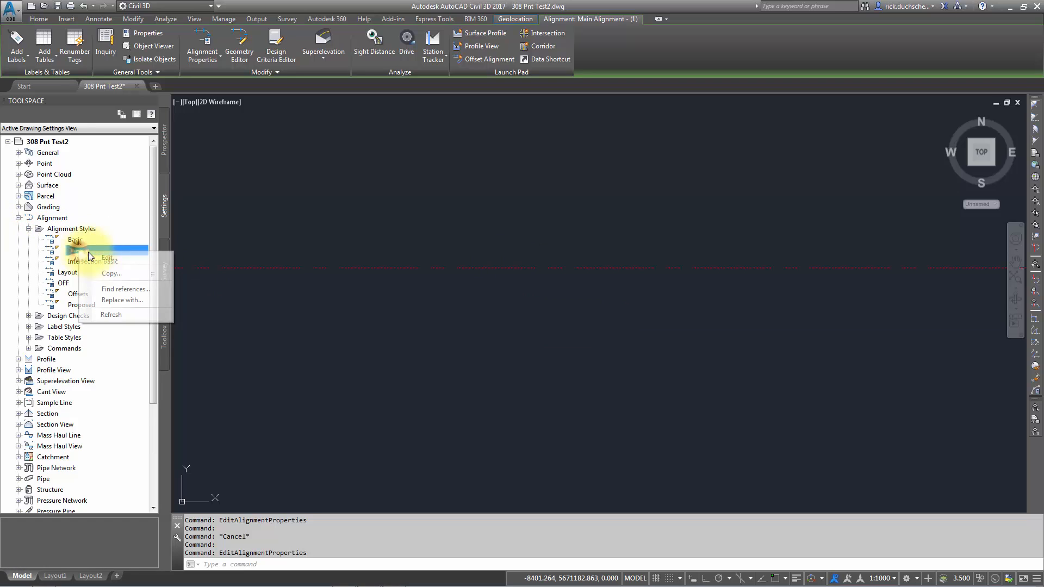
{"action": "left_click", "coordinate": [107, 258]}
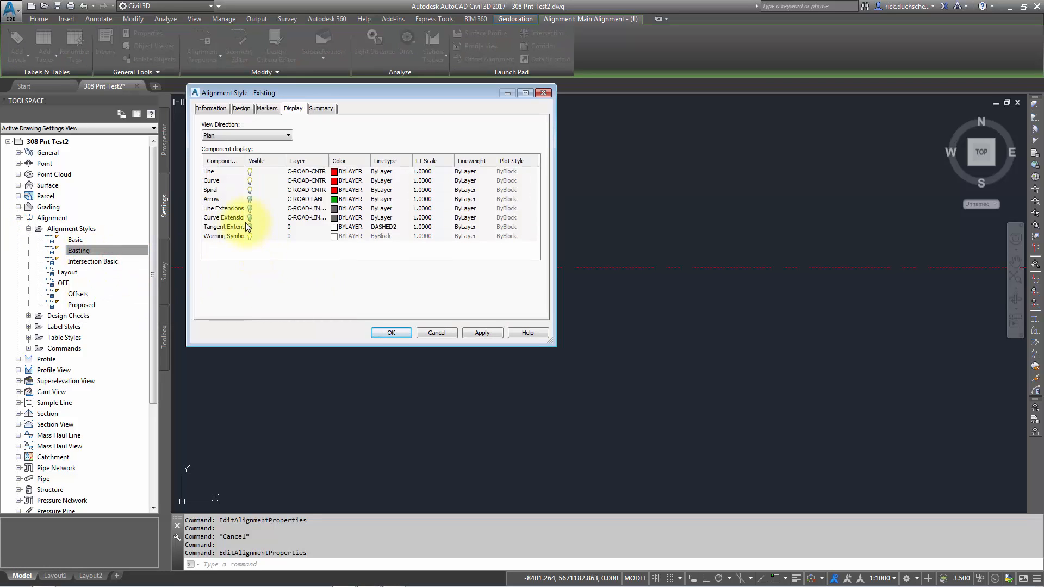
{"action": "mouse_move", "coordinate": [285, 164]}
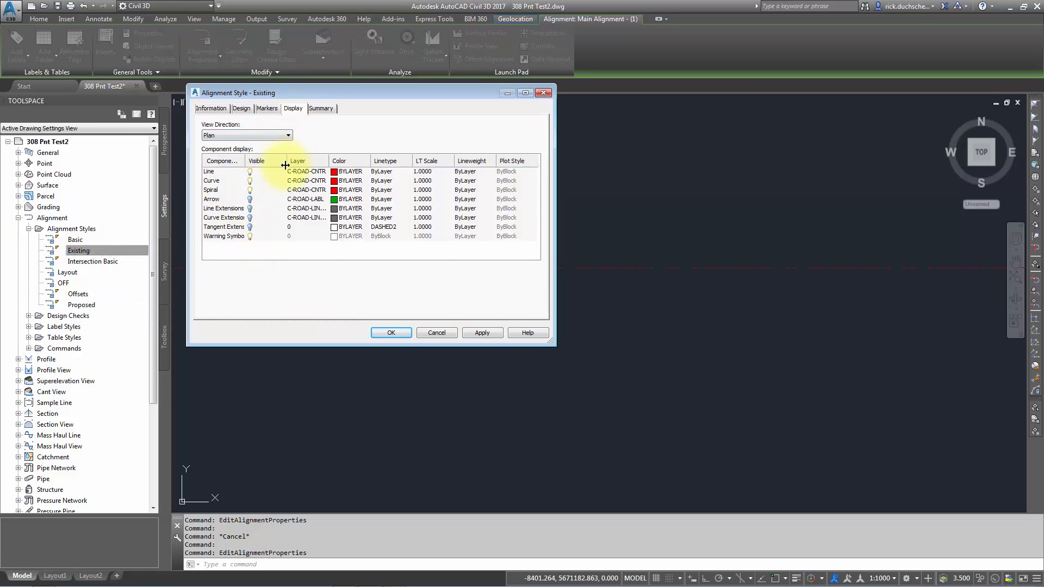
{"action": "left_click", "coordinate": [210, 171]}
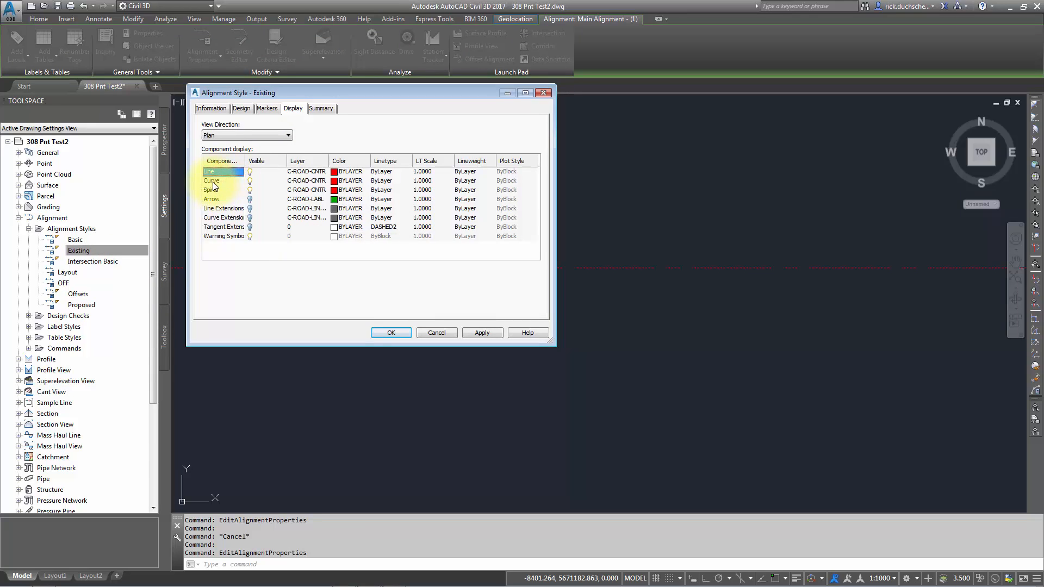
{"action": "left_click", "coordinate": [211, 181]}
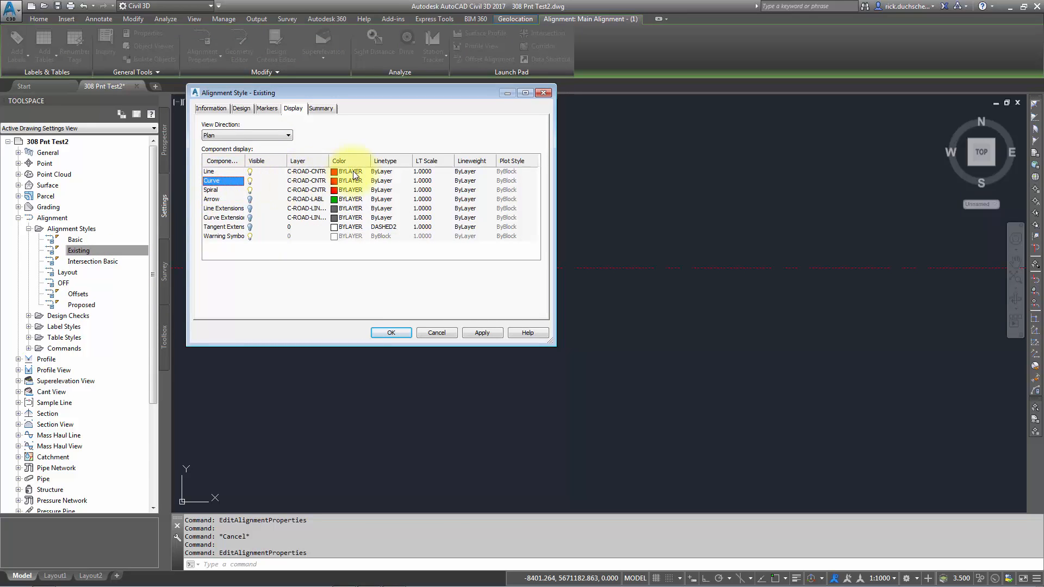
{"action": "mouse_move", "coordinate": [380, 315]}
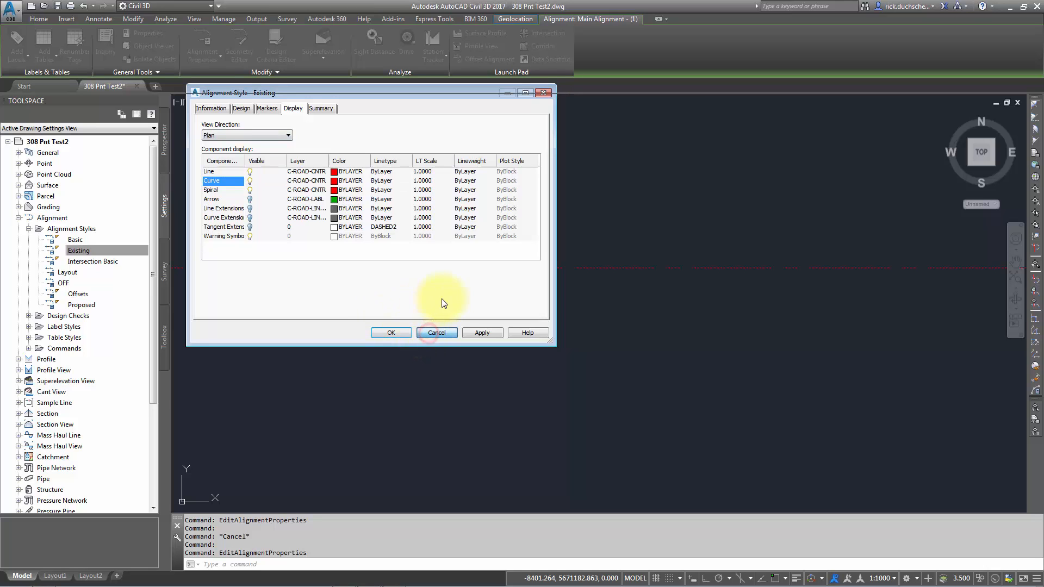
{"action": "left_click", "coordinate": [436, 333]}
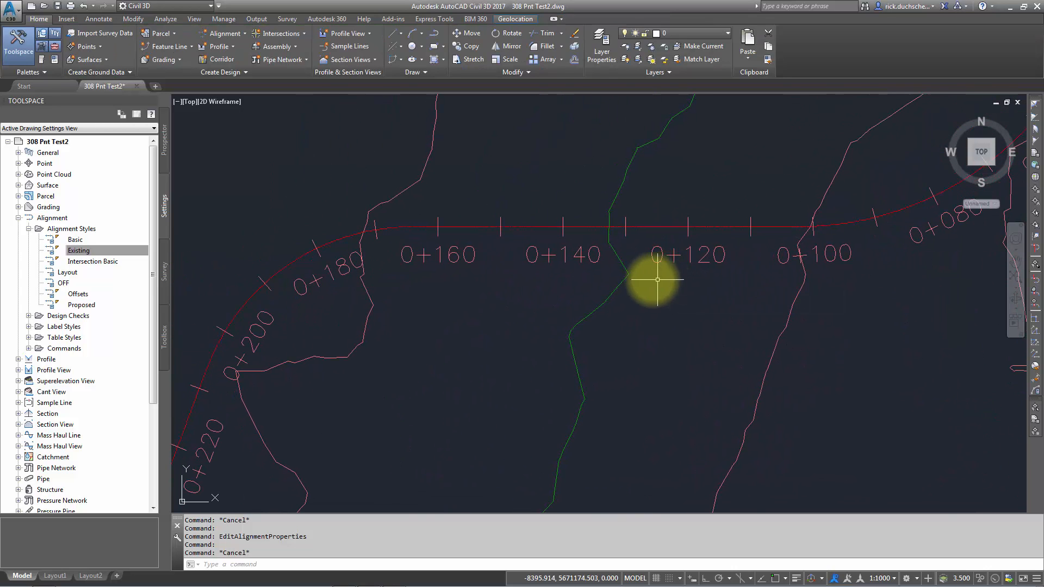
Glance at Surface label styles, then expand the Alignment Label Styles categories
{"action": "left_click", "coordinate": [18, 185]}
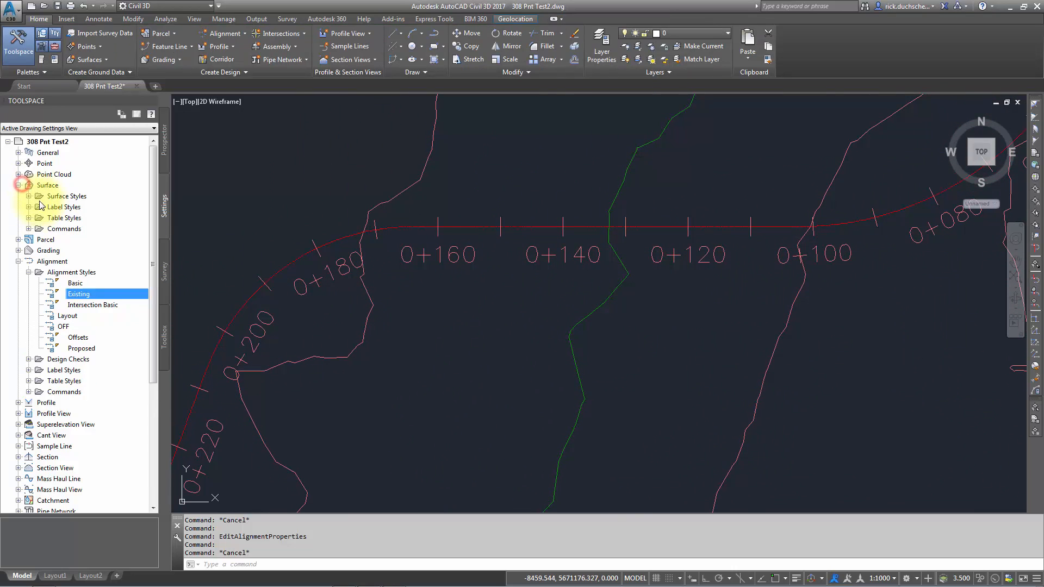
{"action": "left_click", "coordinate": [39, 207]}
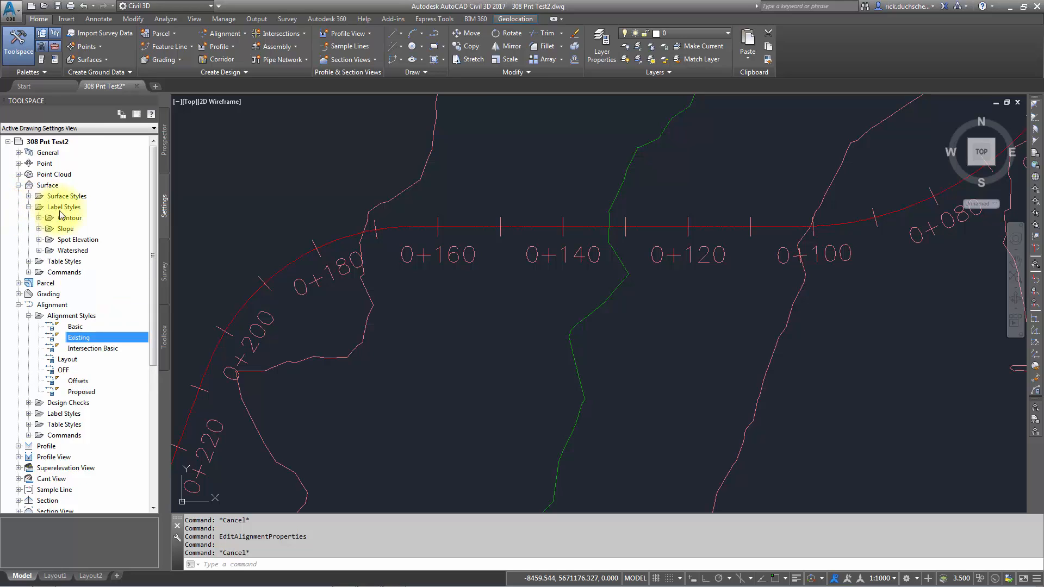
{"action": "mouse_move", "coordinate": [68, 217]}
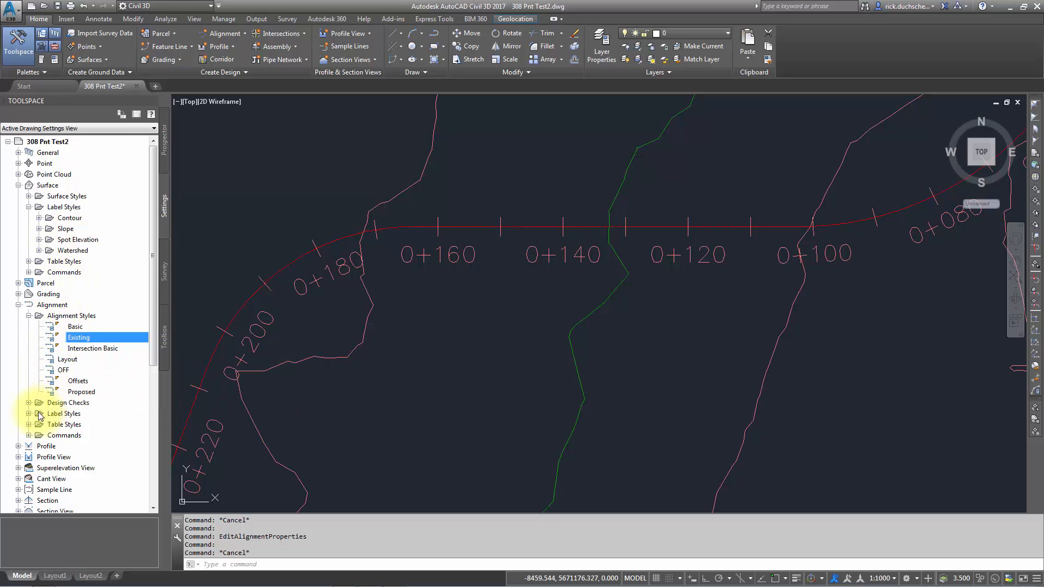
{"action": "left_click", "coordinate": [18, 185]}
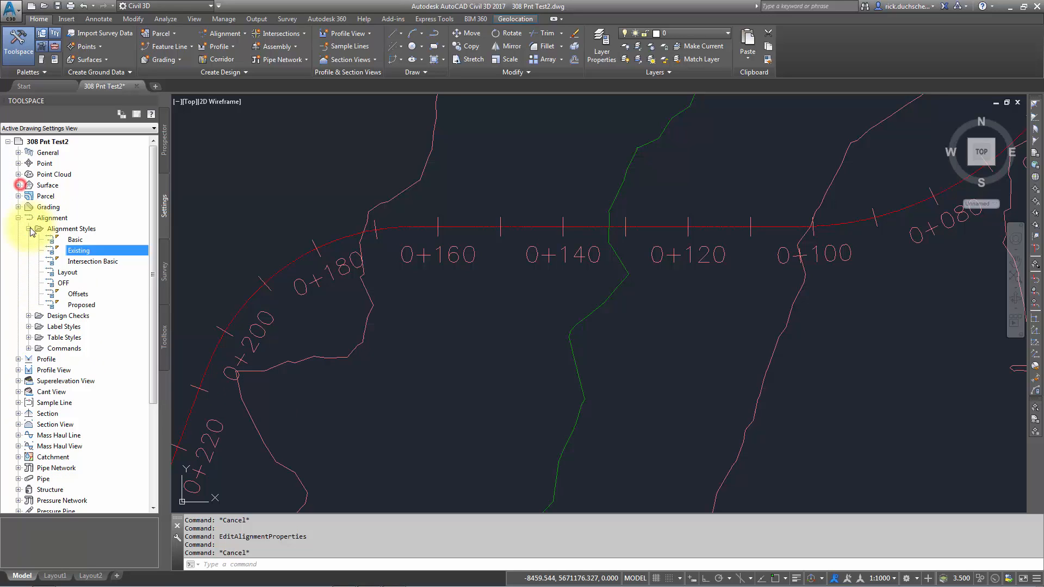
{"action": "left_click", "coordinate": [64, 326]}
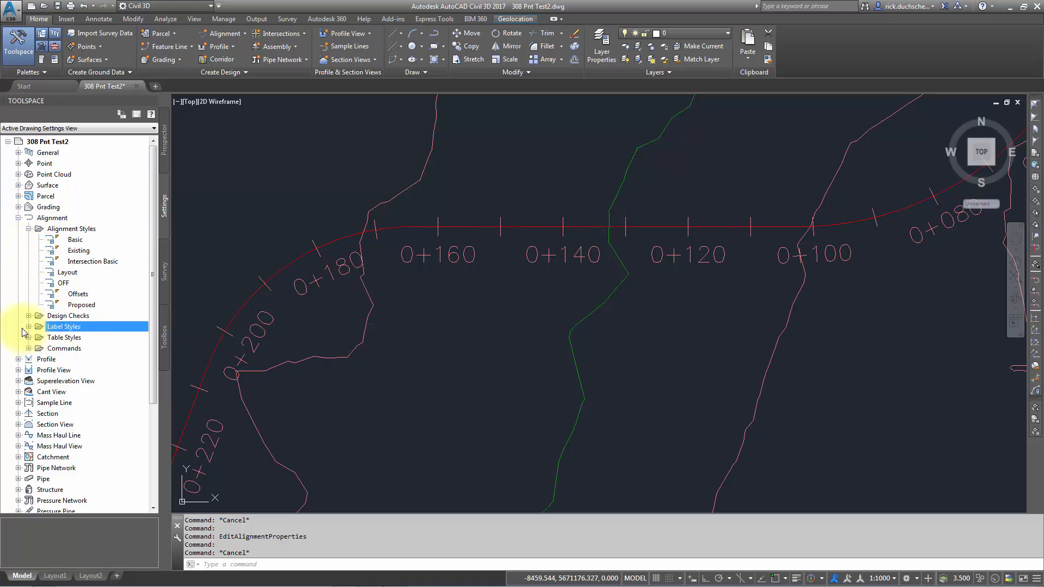
{"action": "left_click", "coordinate": [29, 326]}
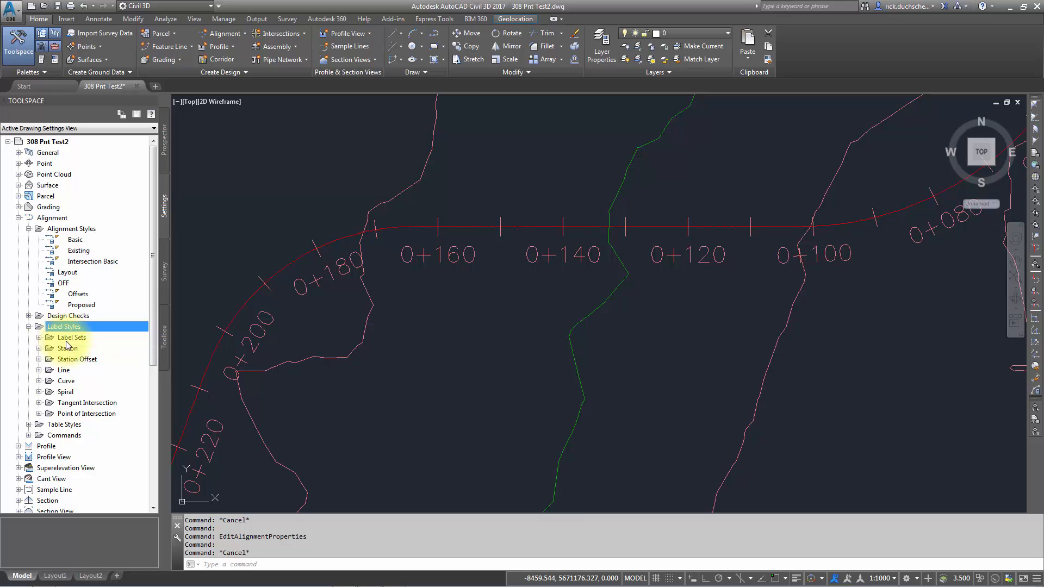
List the alignment label sets such as _No Labels and All Labels
{"action": "left_click", "coordinate": [71, 337]}
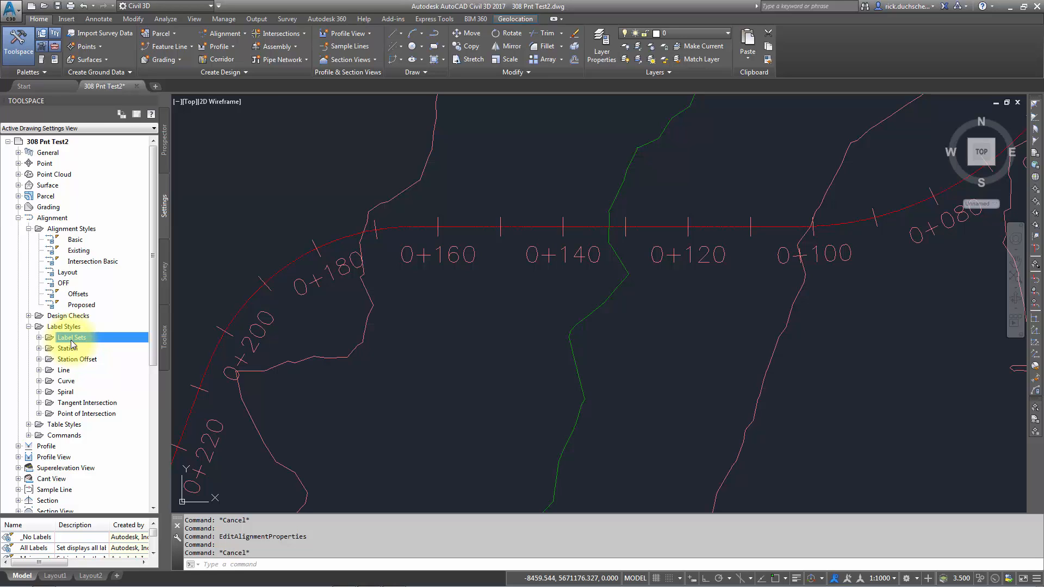
{"action": "mouse_move", "coordinate": [591, 268]}
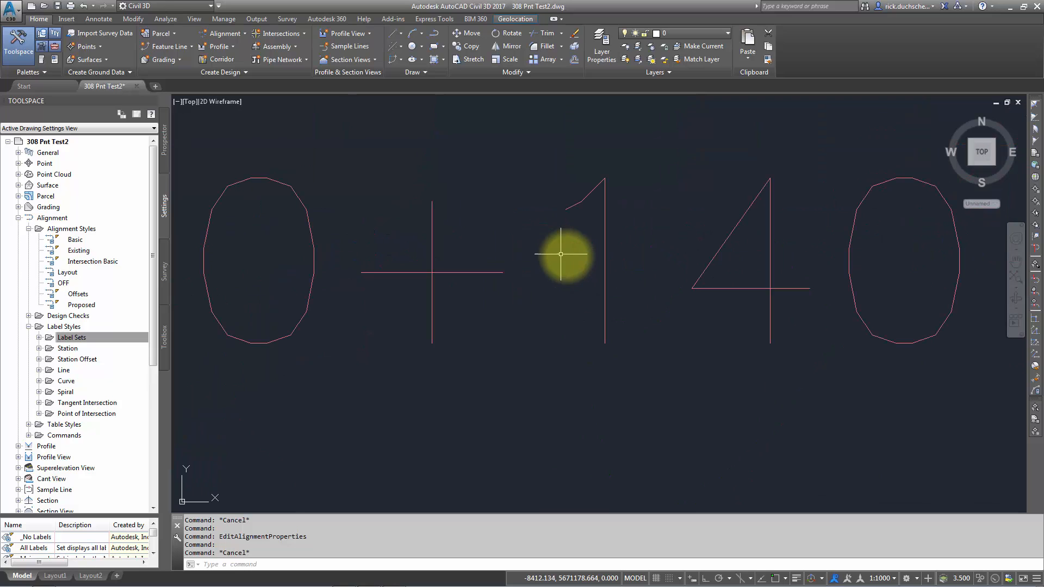
{"action": "mouse_move", "coordinate": [566, 255]}
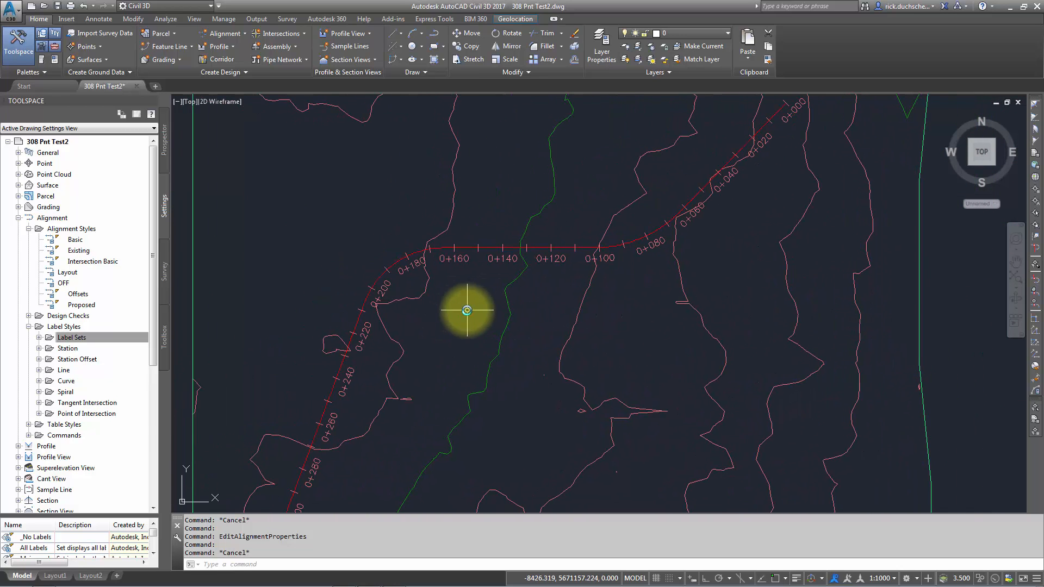
{"action": "mouse_move", "coordinate": [476, 301]}
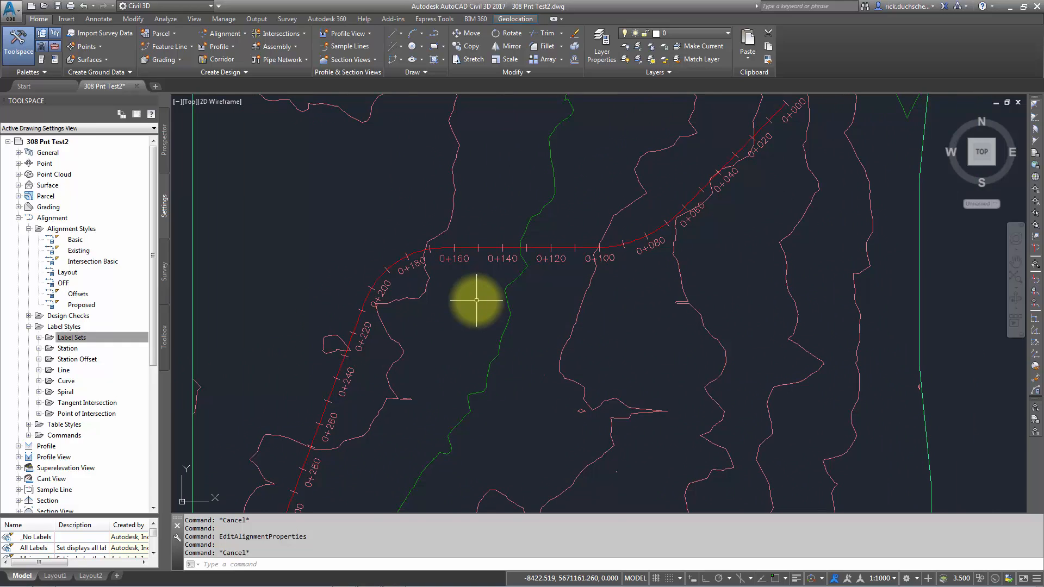
{"action": "mouse_move", "coordinate": [476, 301]}
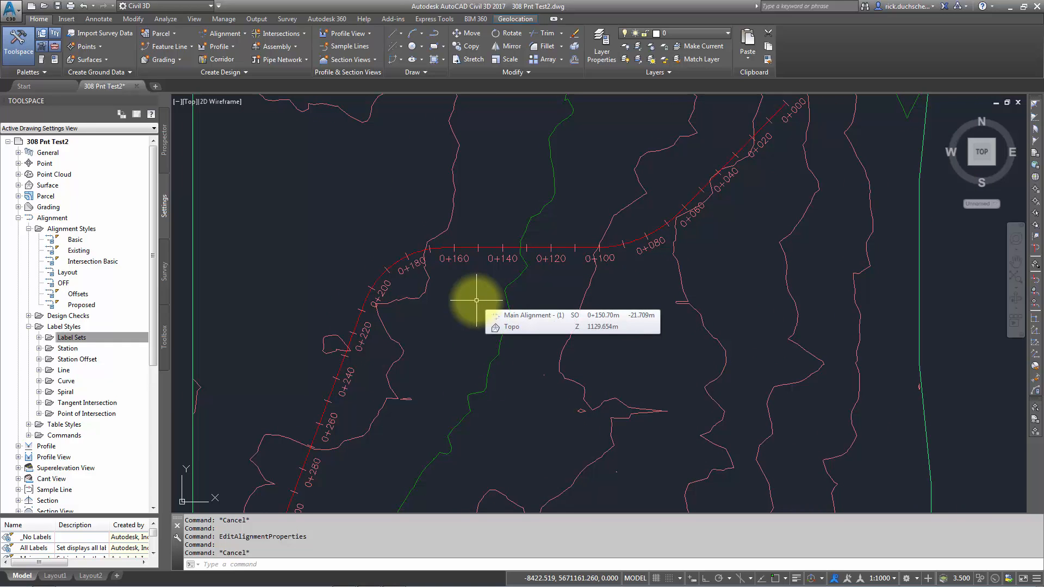
Browse the Label Sets, Station Offset, Line and Curve label style lists
{"action": "left_click", "coordinate": [71, 337]}
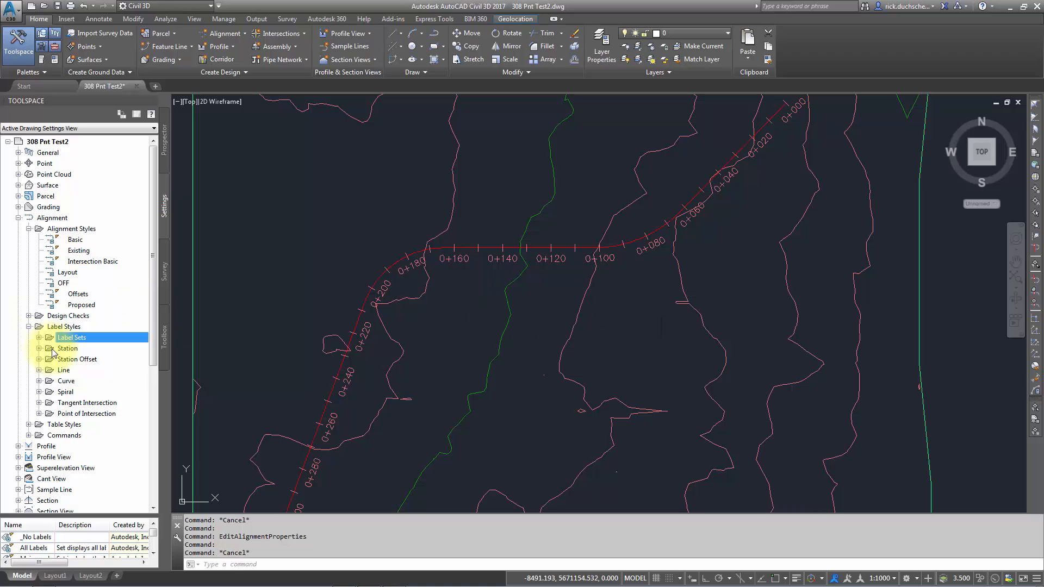
{"action": "mouse_move", "coordinate": [68, 348]}
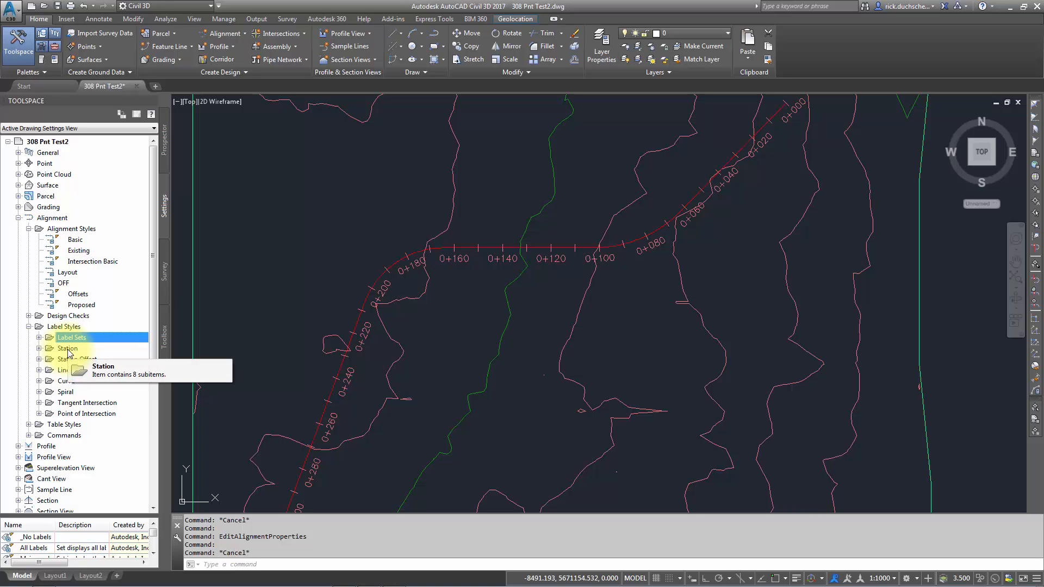
{"action": "left_click", "coordinate": [78, 358]}
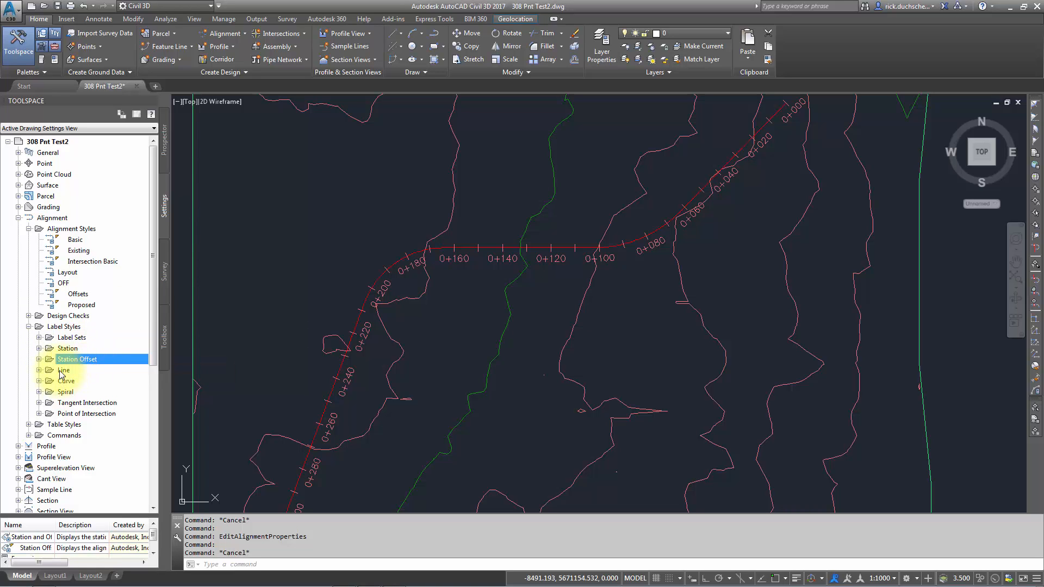
{"action": "left_click", "coordinate": [63, 370]}
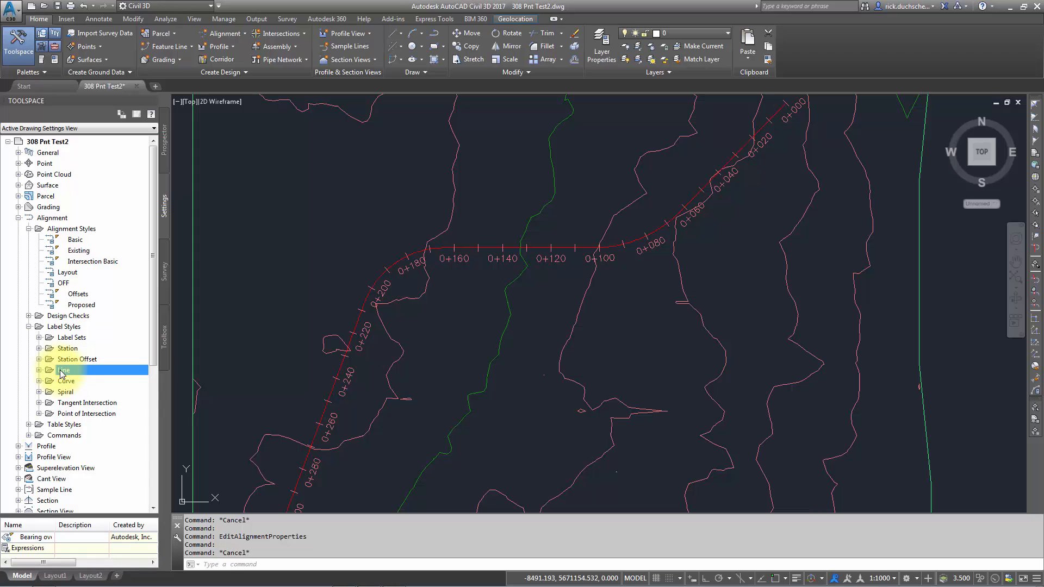
{"action": "left_click", "coordinate": [64, 369]}
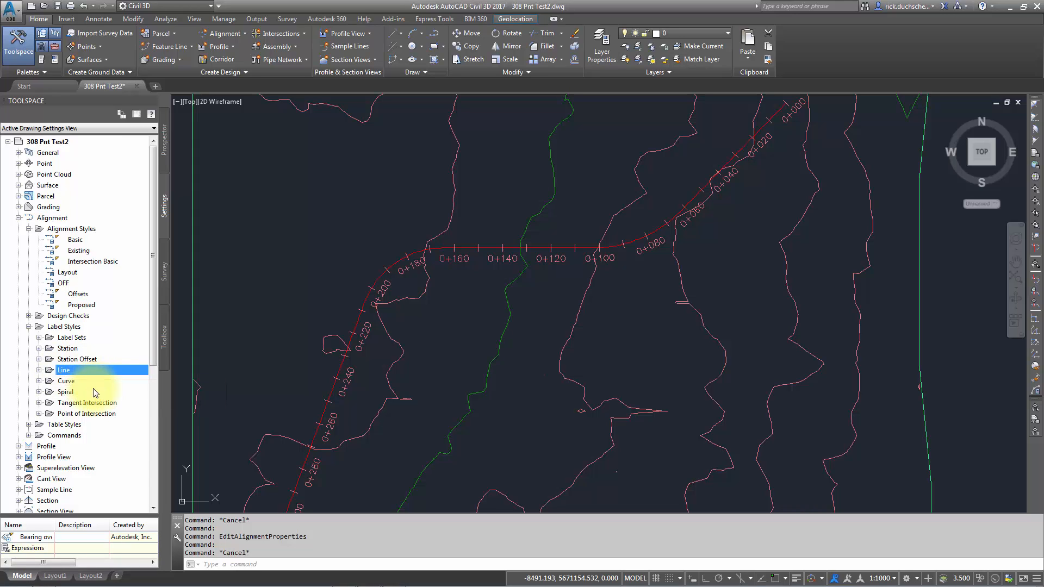
{"action": "left_click", "coordinate": [66, 380]}
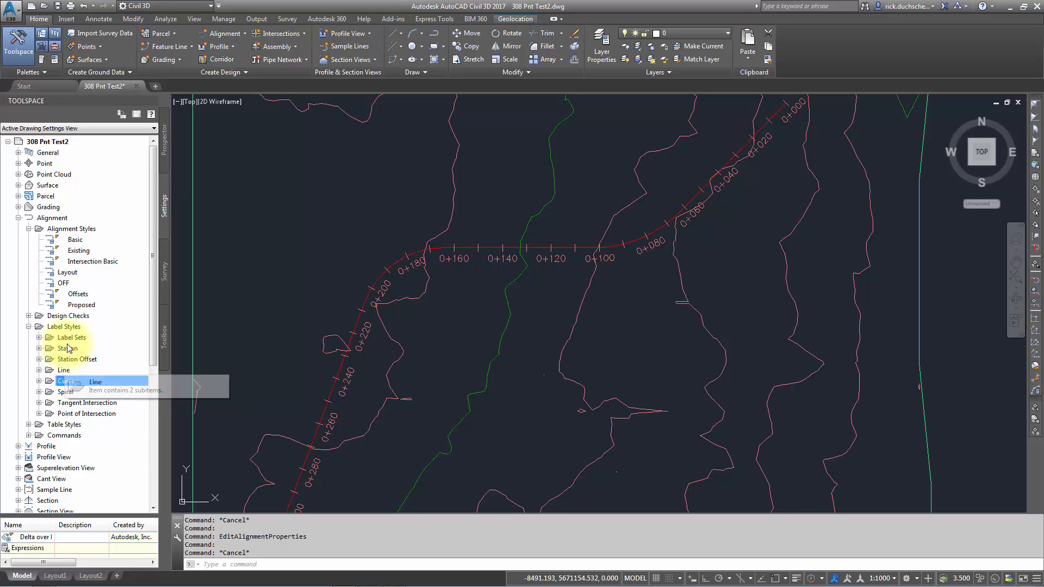
{"action": "left_click", "coordinate": [71, 337]}
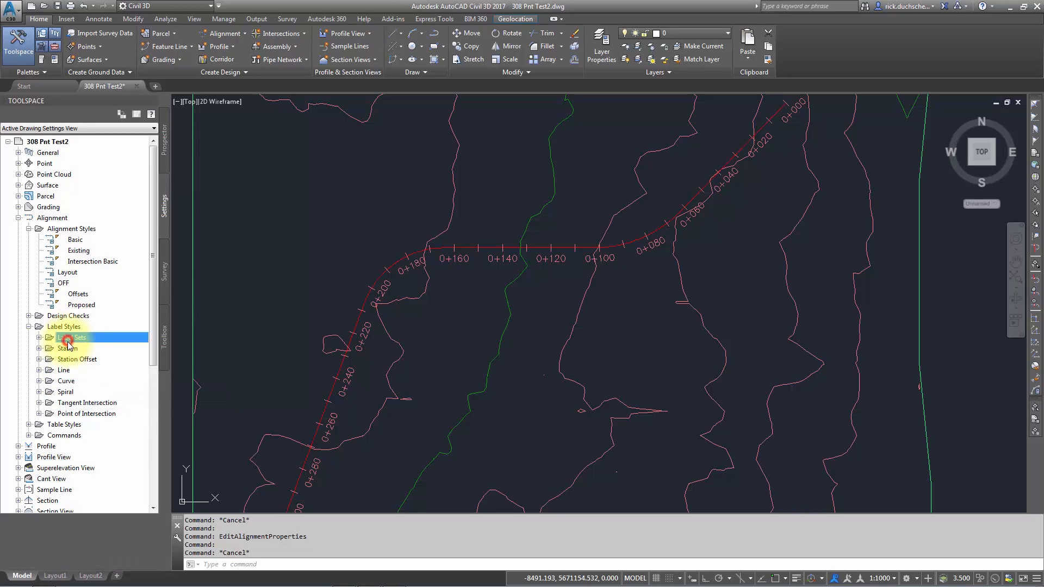
{"action": "left_click", "coordinate": [72, 337]}
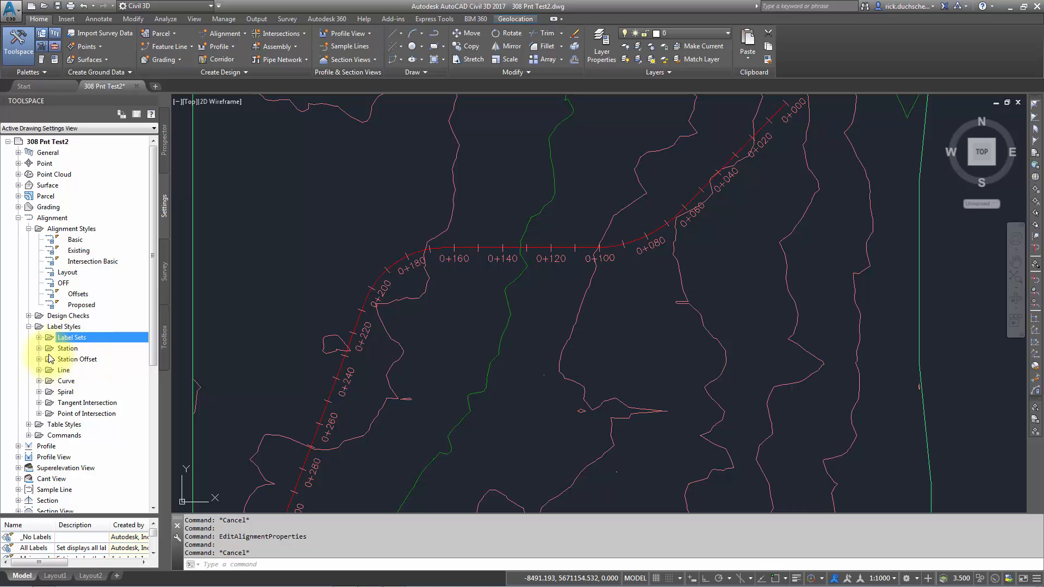
{"action": "mouse_move", "coordinate": [42, 349]}
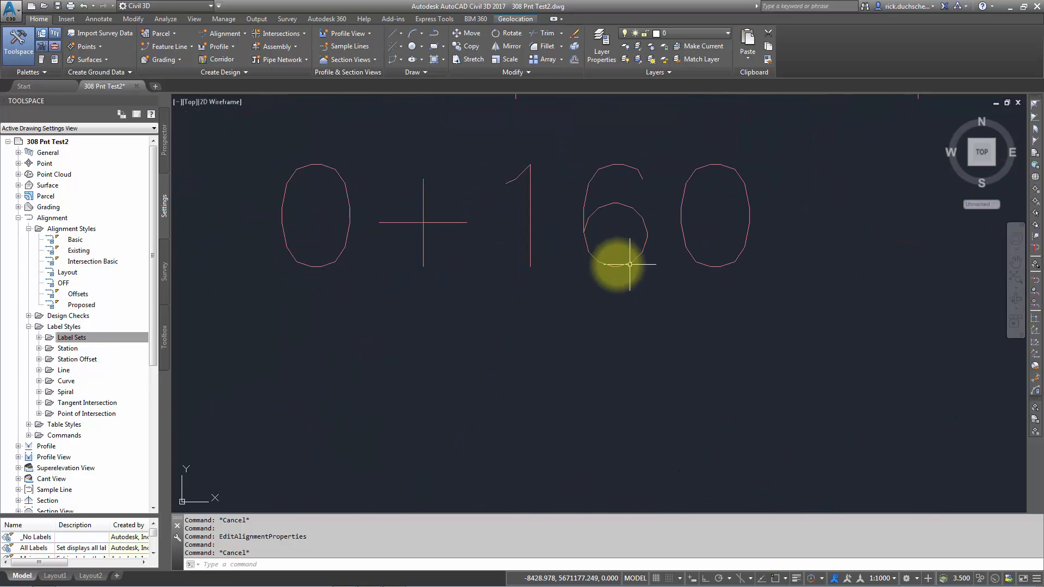
Expand Station > Major Station and select the Parallel with Tick style
{"action": "left_click", "coordinate": [39, 348]}
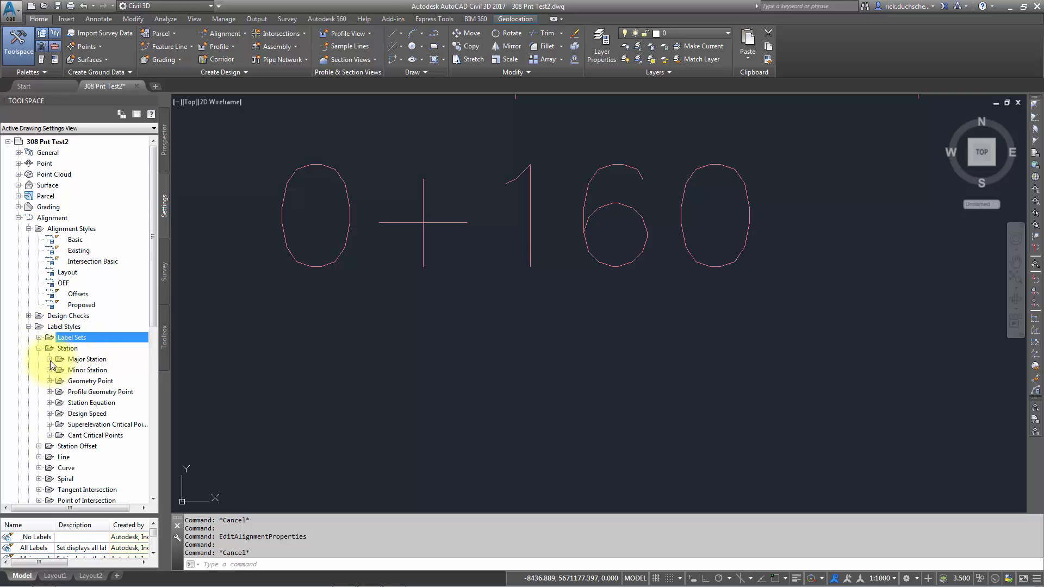
{"action": "left_click", "coordinate": [50, 359]}
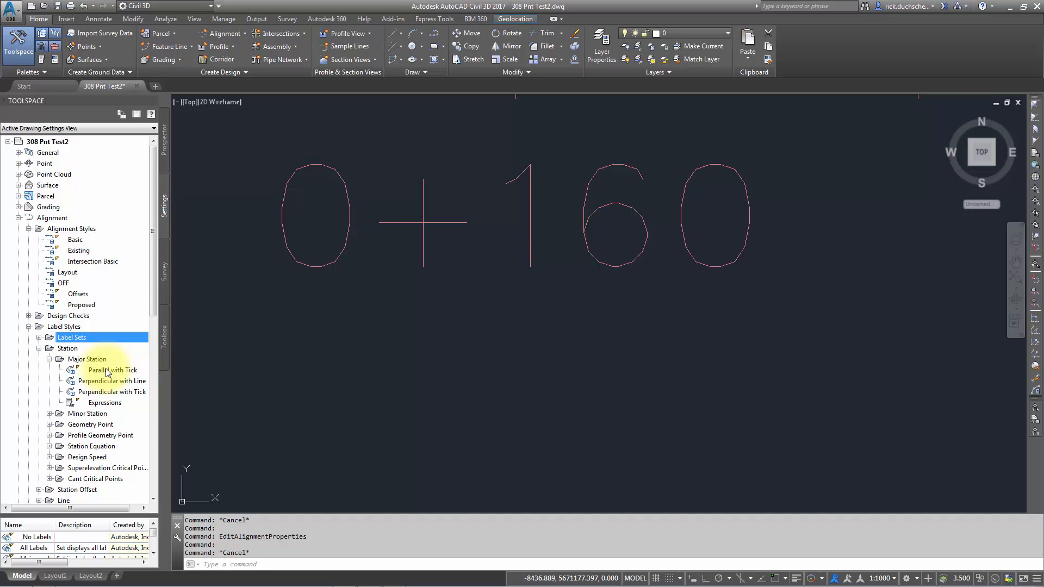
{"action": "mouse_move", "coordinate": [113, 370]}
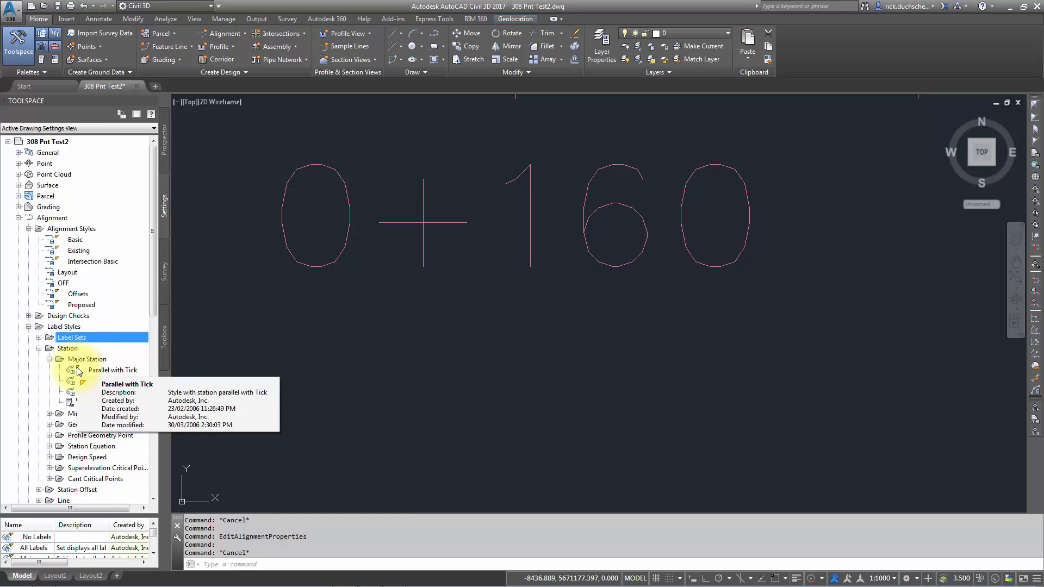
{"action": "left_click", "coordinate": [113, 370]}
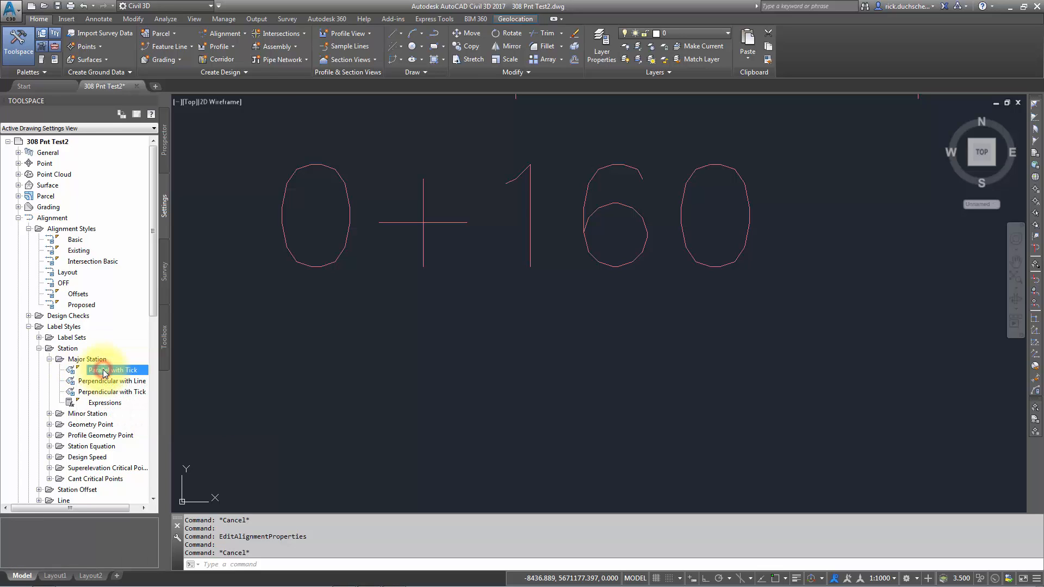
{"action": "left_click", "coordinate": [113, 369]}
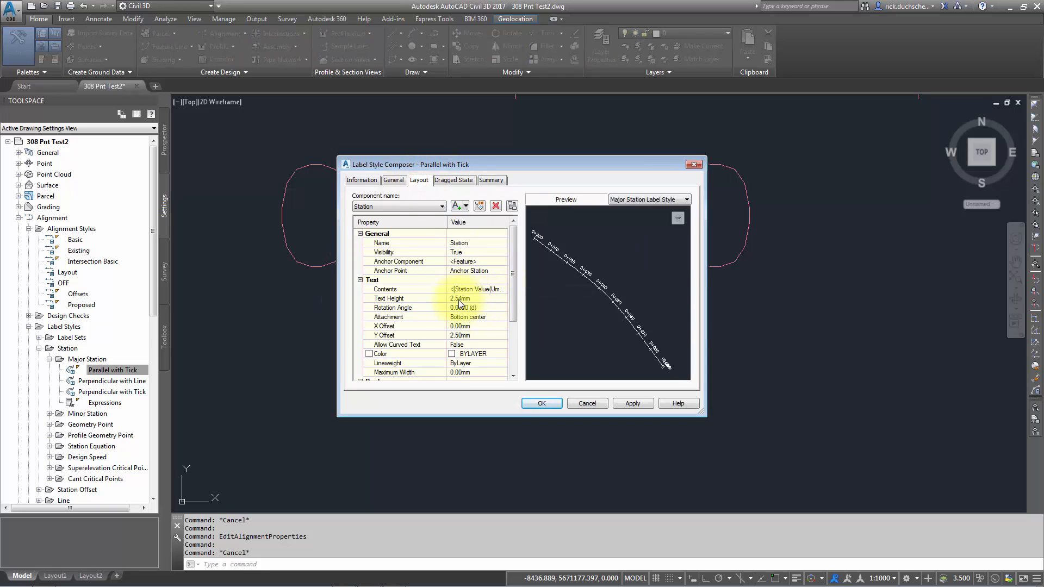
{"action": "left_click", "coordinate": [460, 297]}
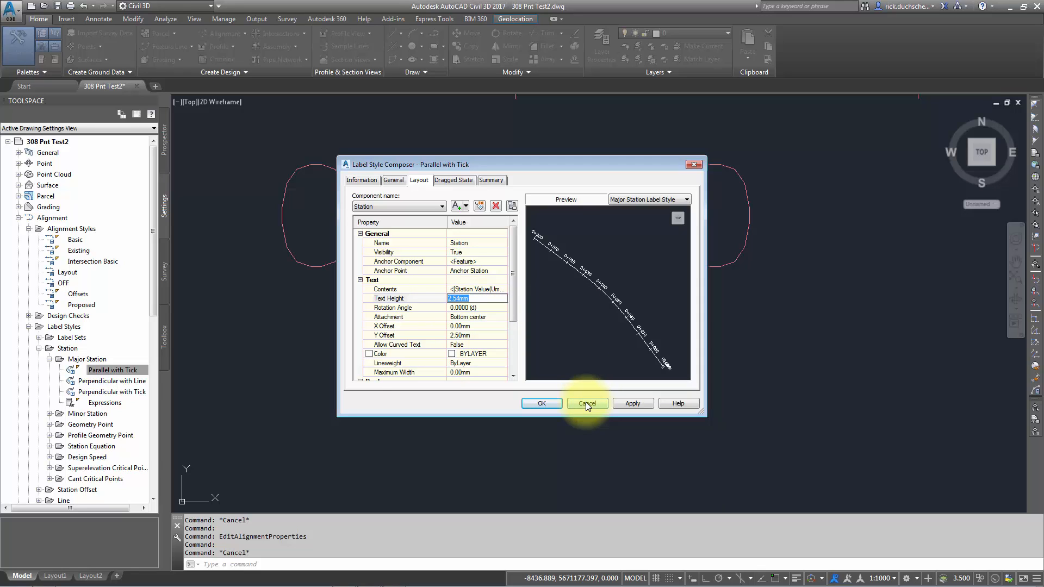
{"action": "left_click", "coordinate": [587, 404]}
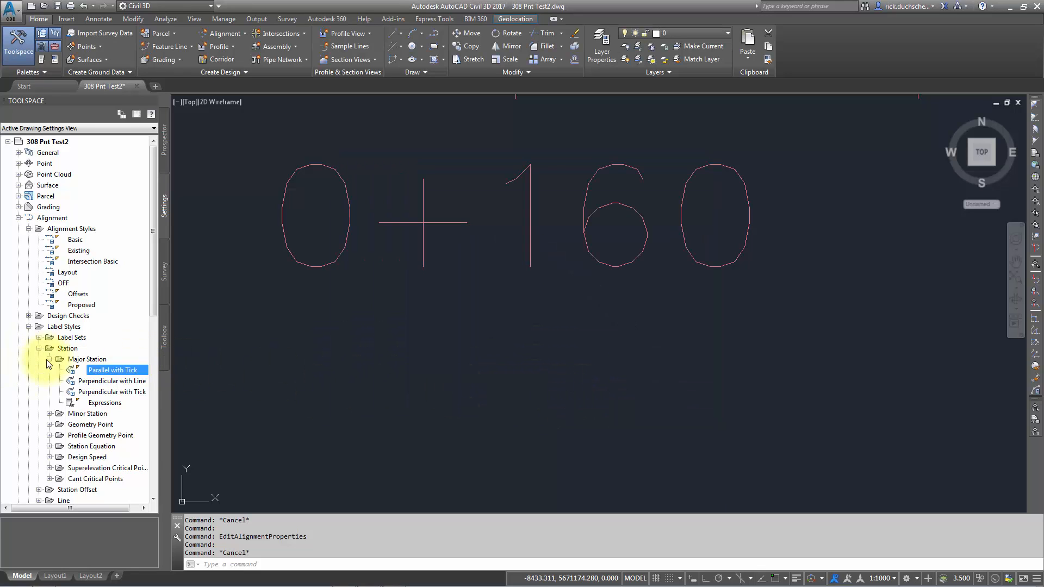
Collapse the Station styles, glance at Curve and Spiral, and select 'Major and Minor only'
{"action": "left_click", "coordinate": [48, 358]}
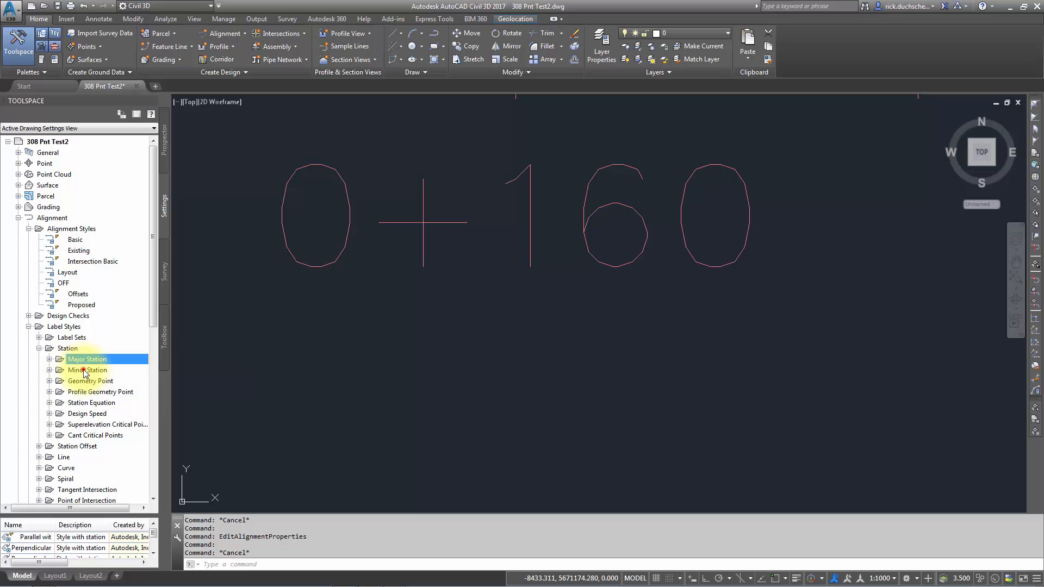
{"action": "left_click", "coordinate": [68, 348]}
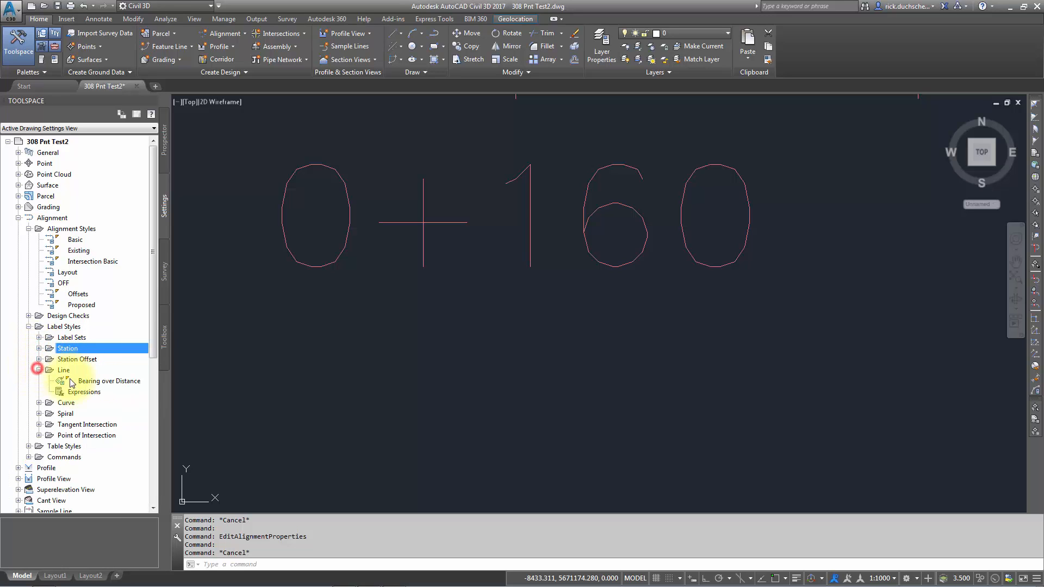
{"action": "left_click", "coordinate": [39, 403]}
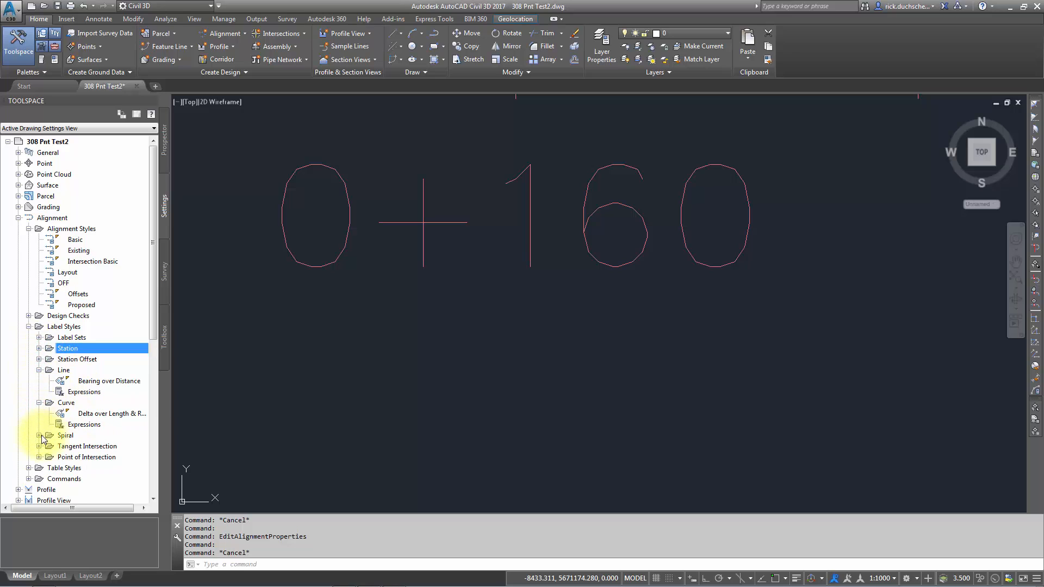
{"action": "left_click", "coordinate": [39, 435]}
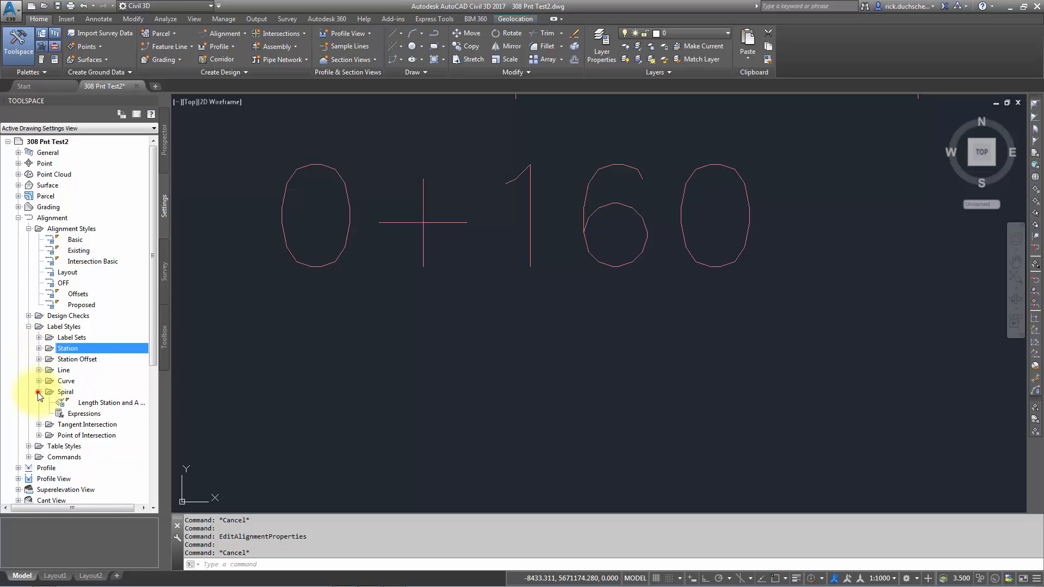
{"action": "left_click", "coordinate": [38, 392]}
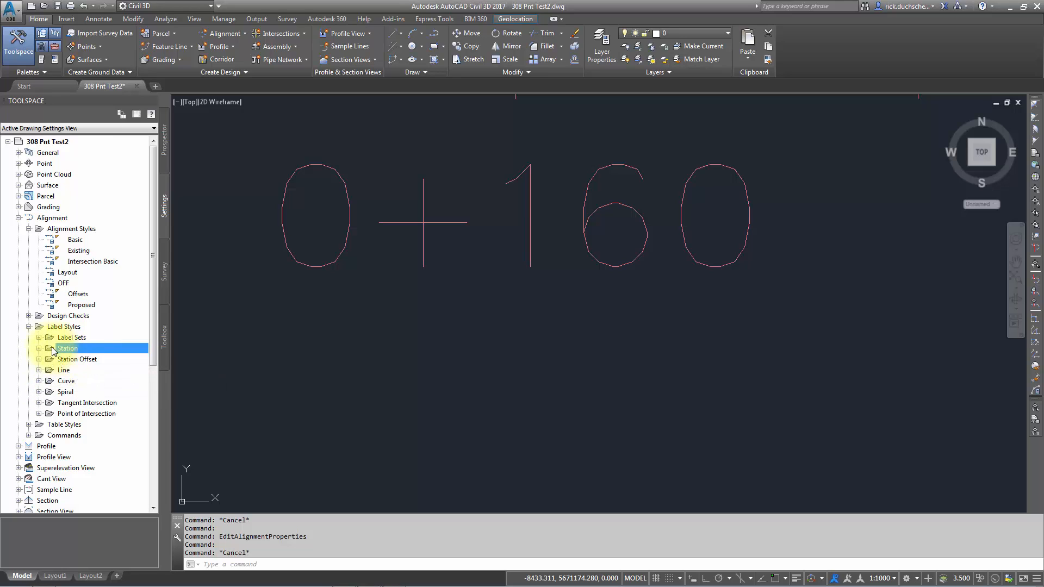
{"action": "left_click", "coordinate": [38, 338]}
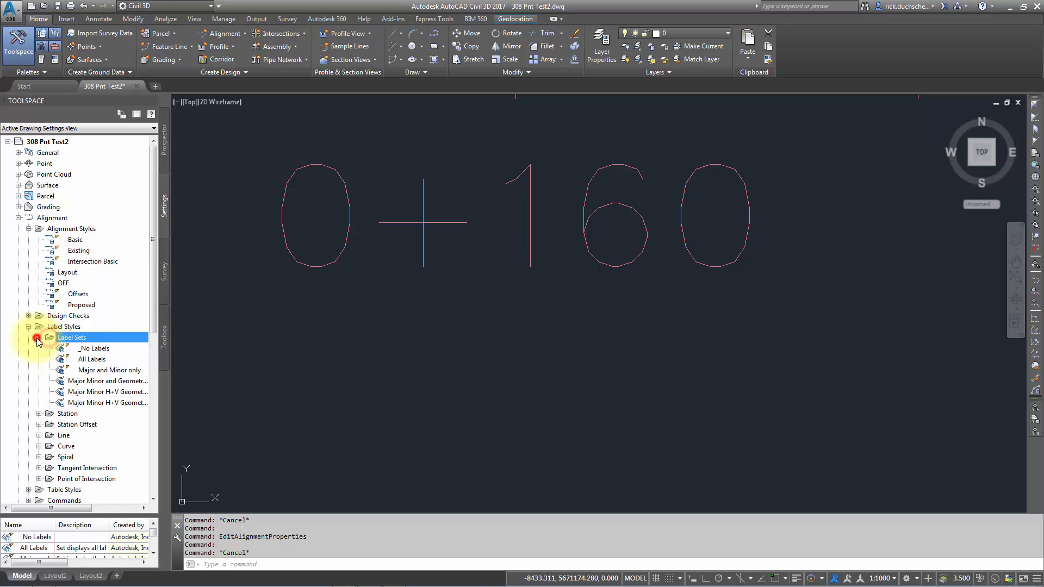
{"action": "mouse_move", "coordinate": [107, 370]}
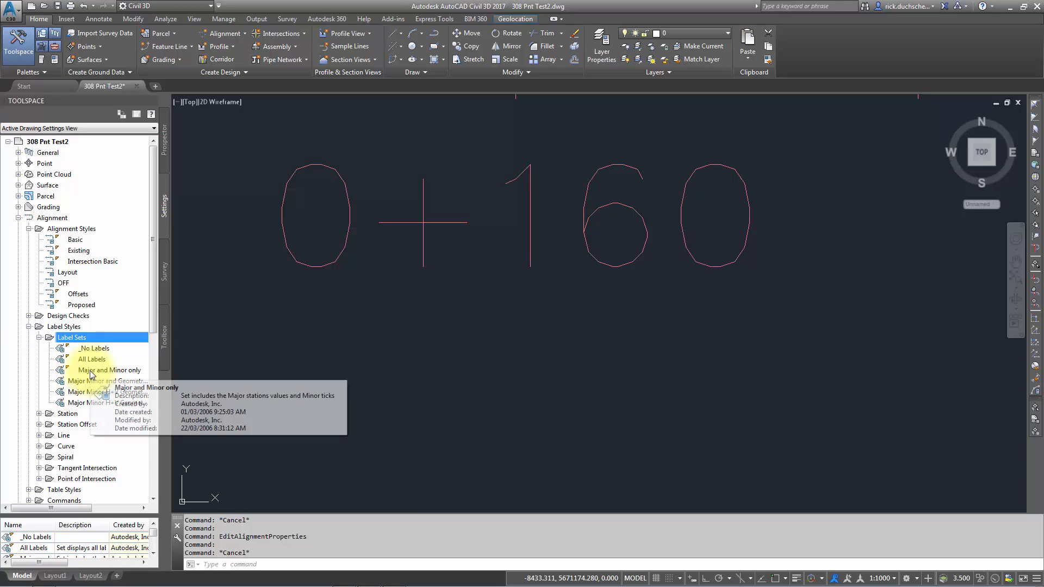
{"action": "left_click", "coordinate": [107, 370]}
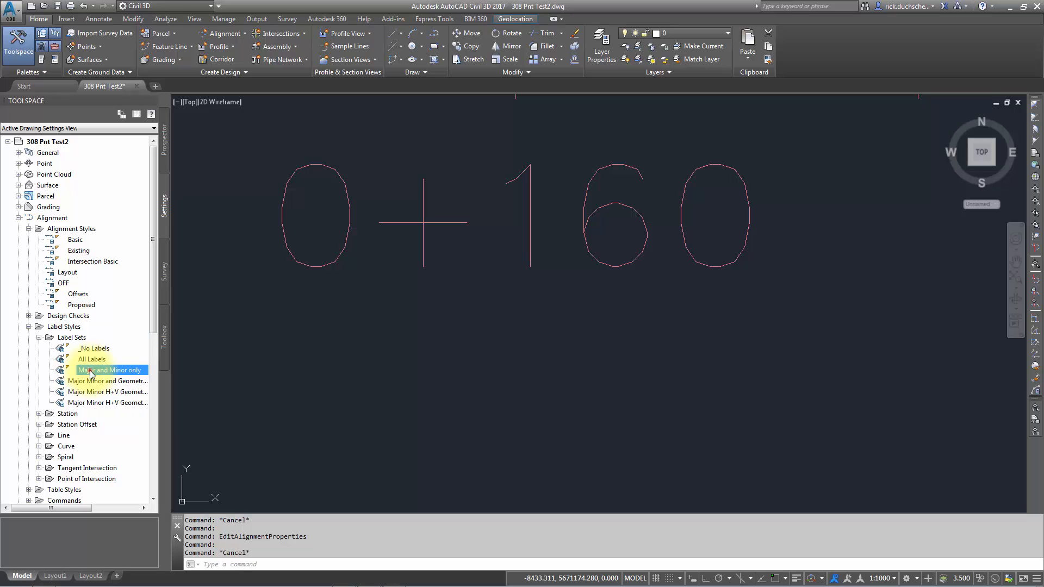
Set the 'Major and Minor only' set's Major Stations style to Perpendicular with Tick
{"action": "double_click", "coordinate": [110, 370]}
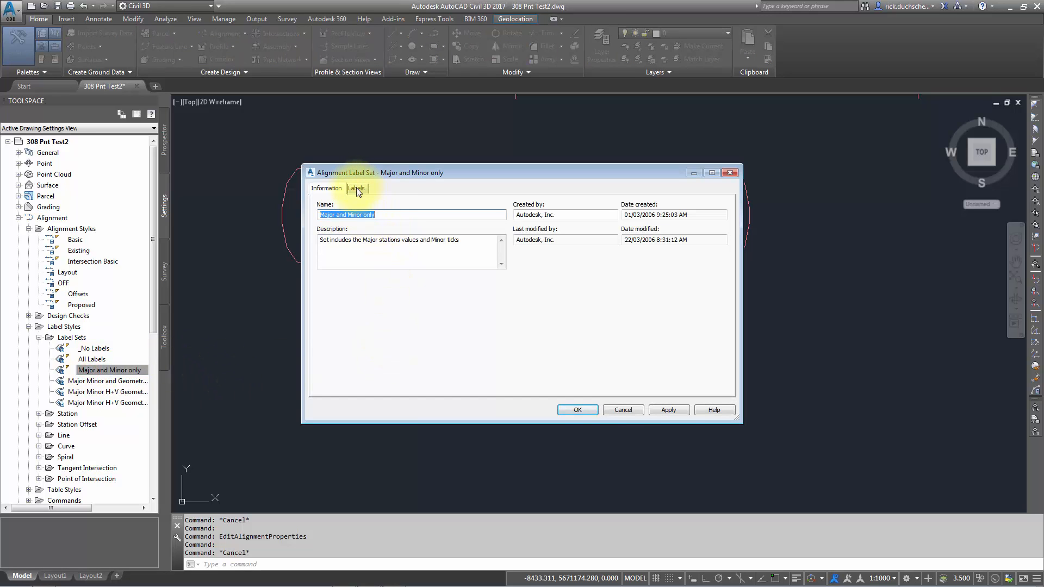
{"action": "left_click", "coordinate": [355, 188]}
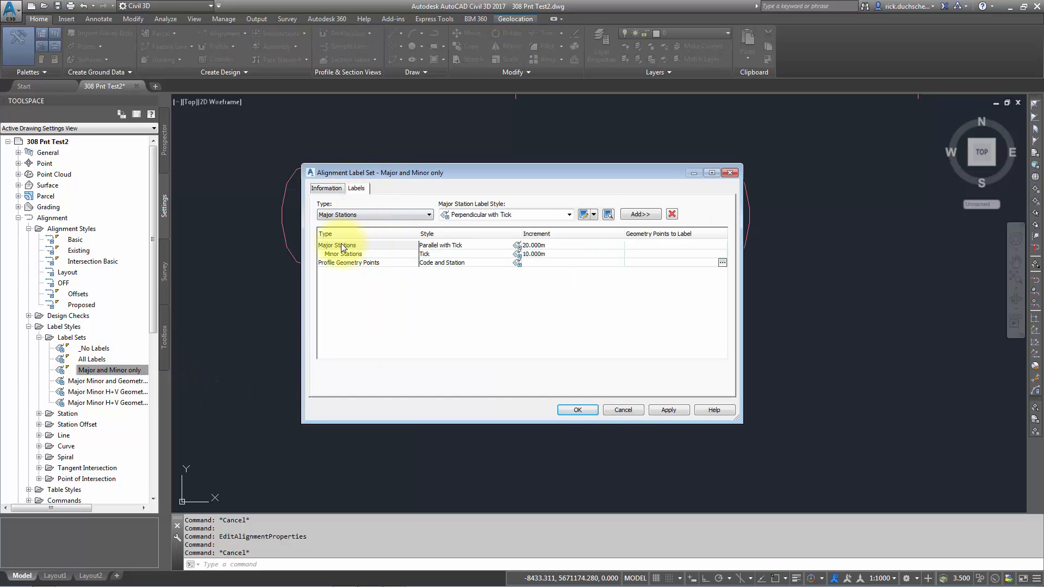
{"action": "left_click", "coordinate": [338, 245]}
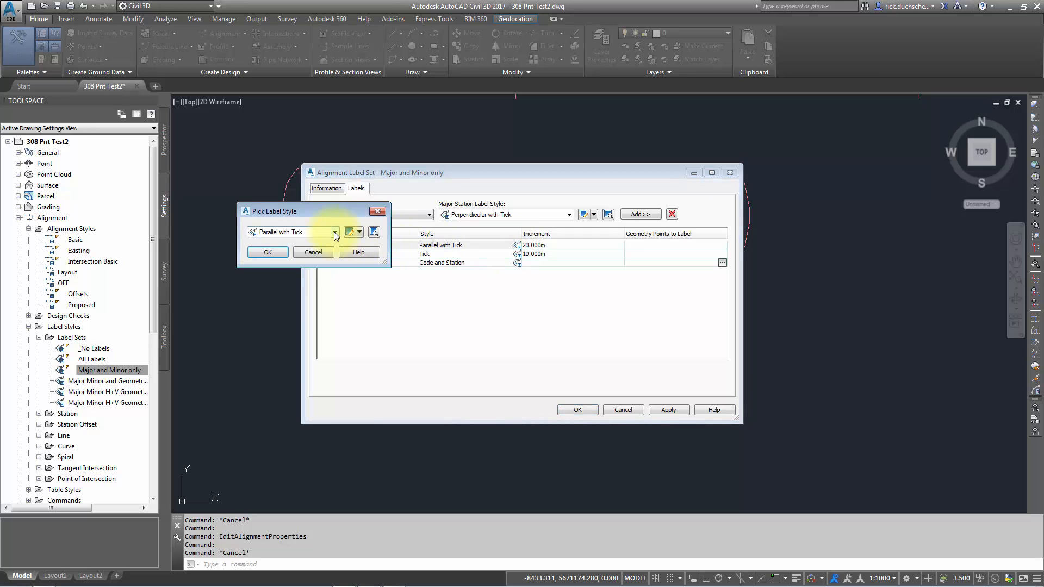
{"action": "left_click", "coordinate": [336, 231]}
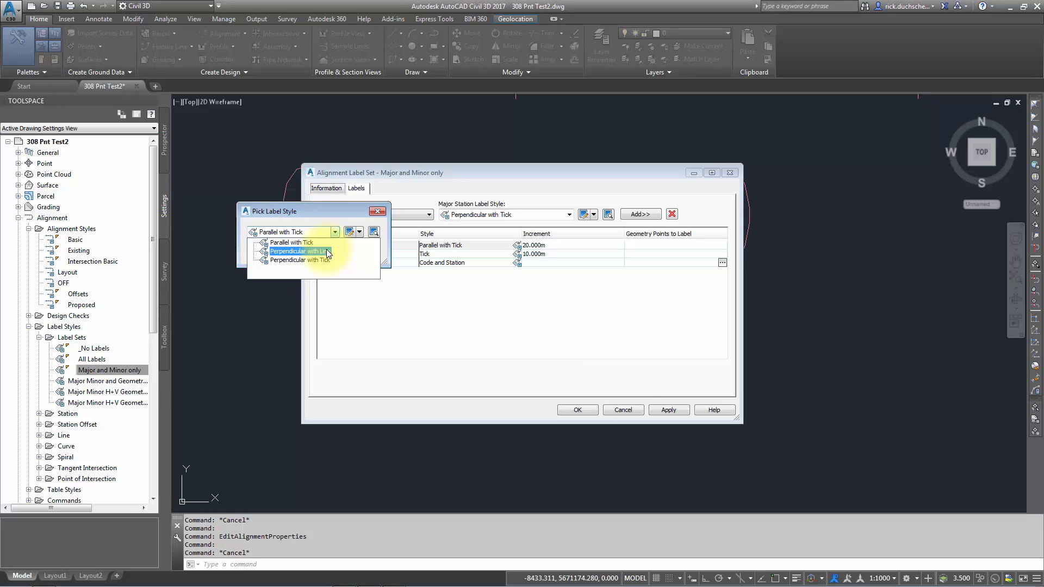
{"action": "mouse_move", "coordinate": [299, 260]}
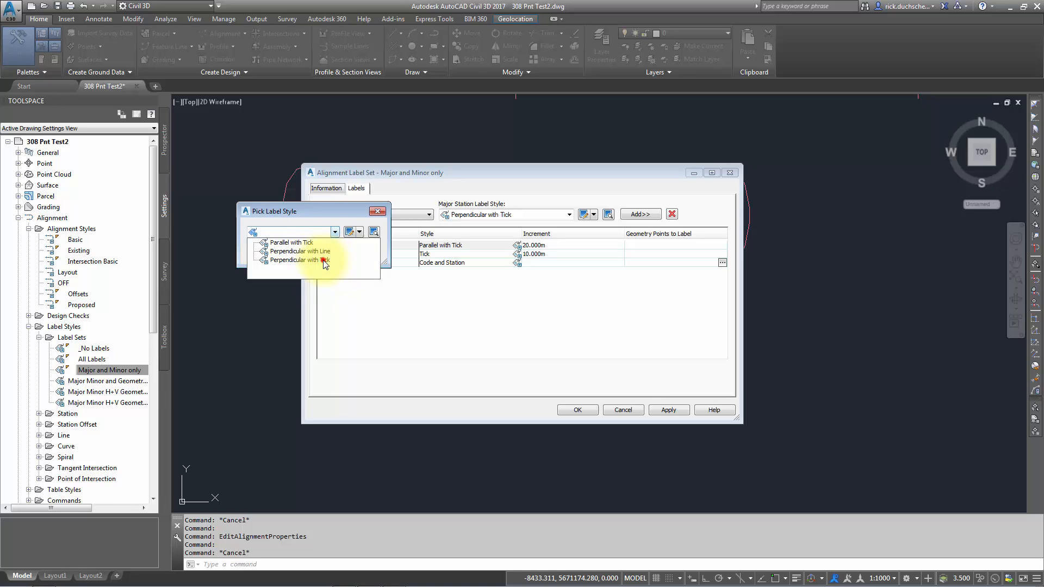
{"action": "left_click", "coordinate": [300, 260]}
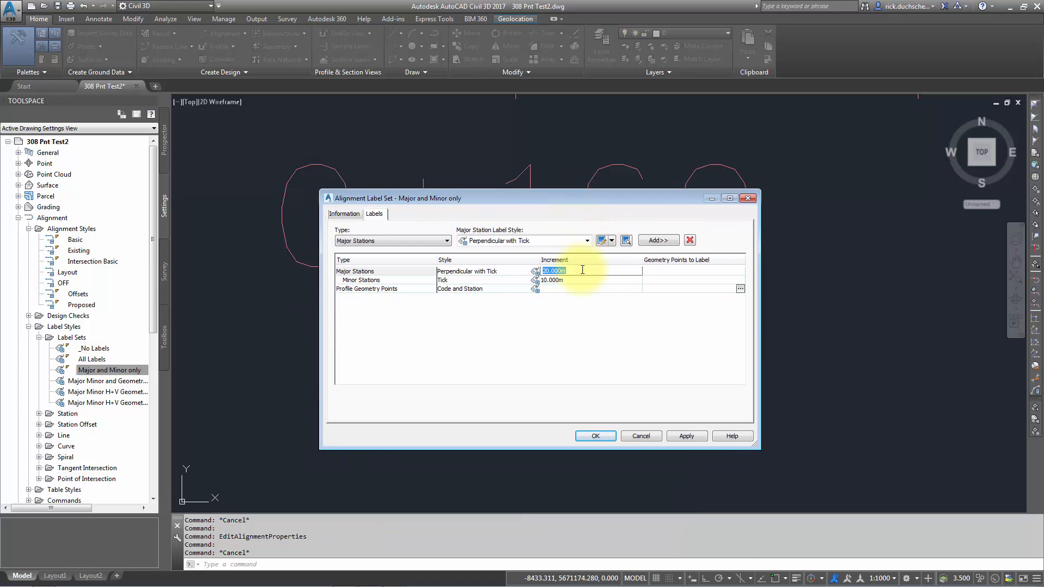
{"action": "mouse_move", "coordinate": [572, 334]}
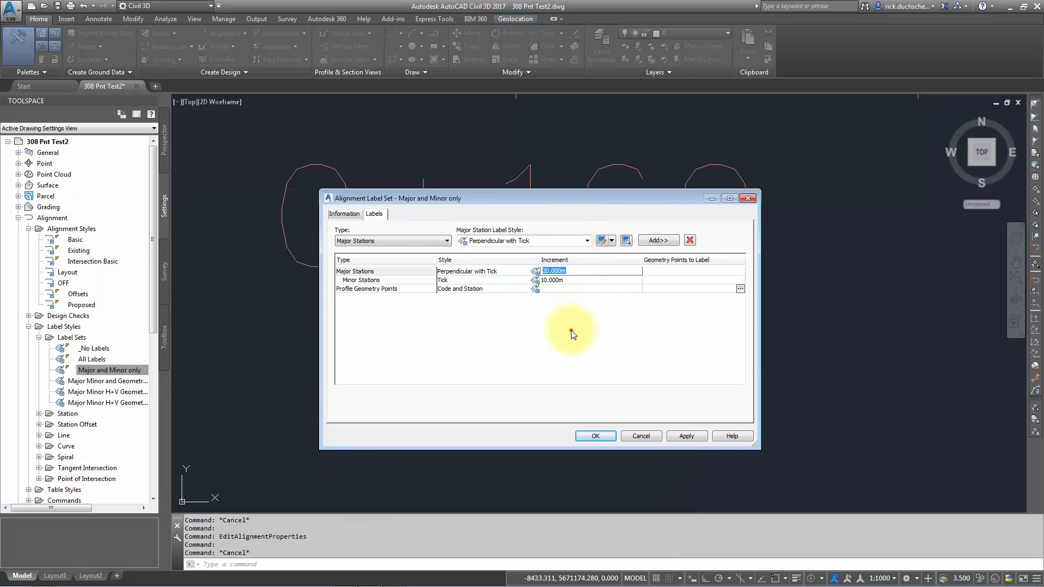
Delete the Profile Geometry Points entry from the label set, keeping Major Stations as type
{"action": "left_click", "coordinate": [386, 279]}
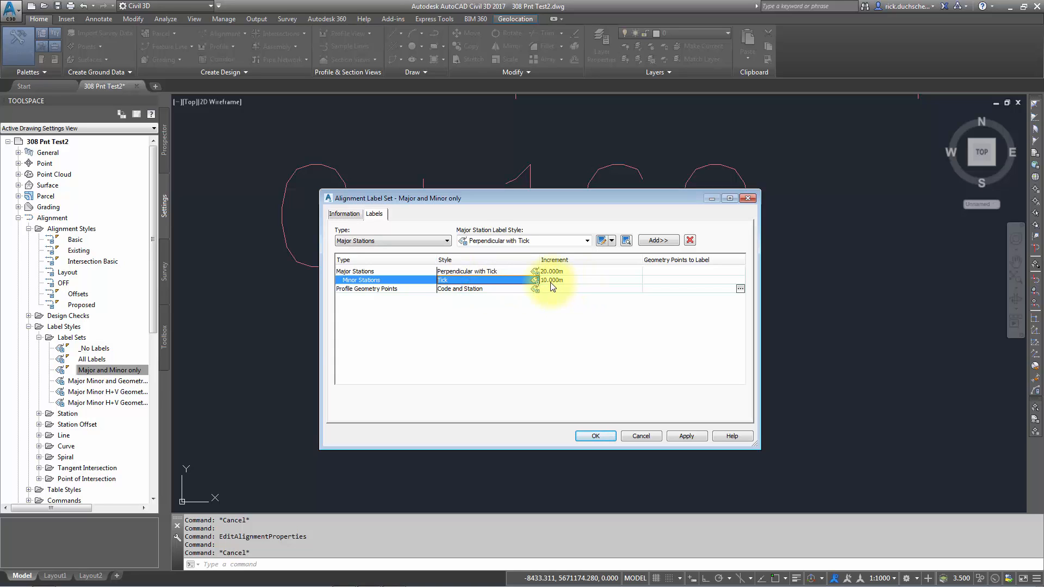
{"action": "mouse_move", "coordinate": [389, 293]}
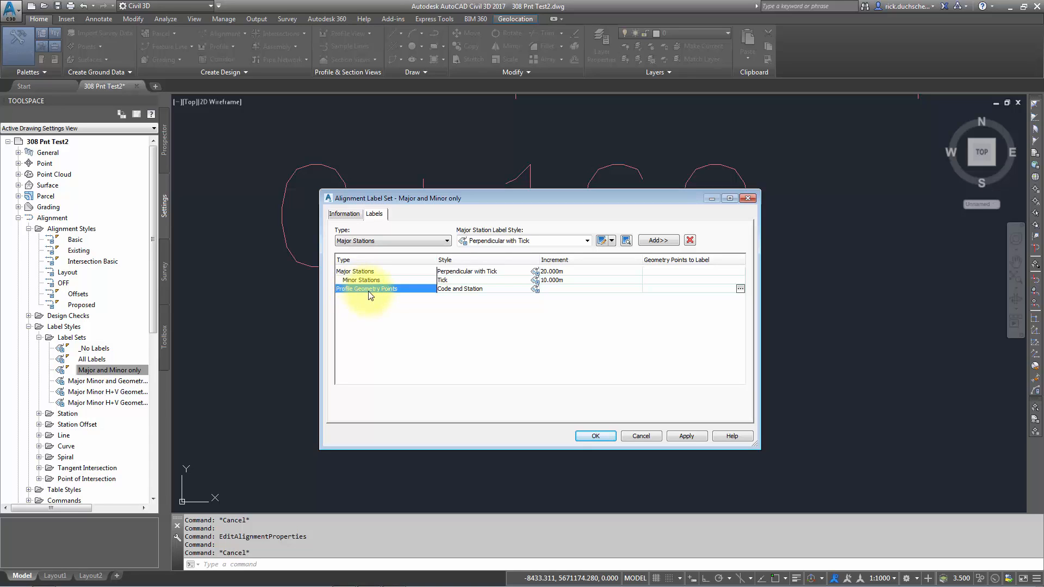
{"action": "mouse_move", "coordinate": [658, 240]}
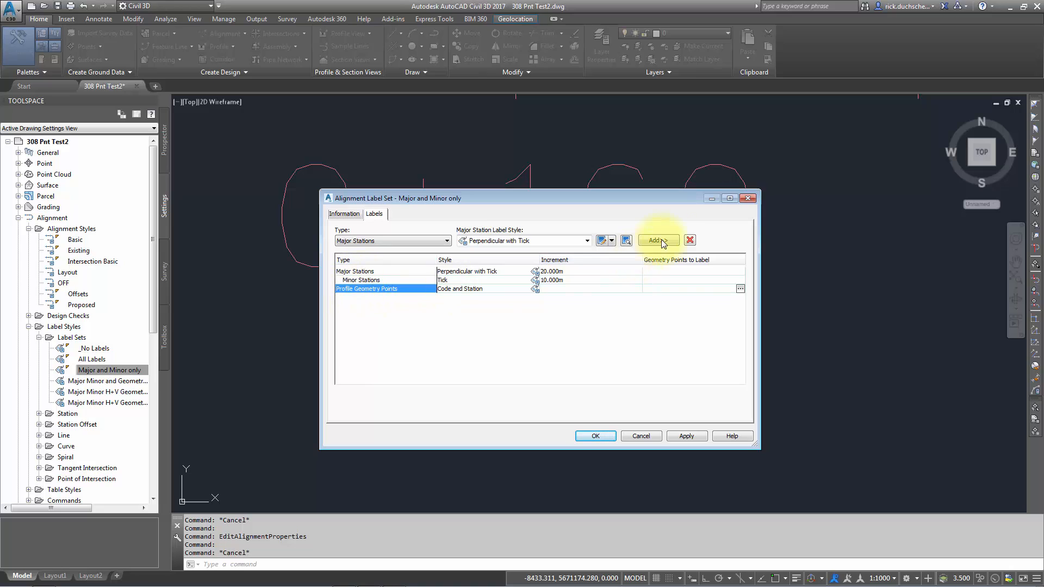
{"action": "left_click", "coordinate": [691, 241]}
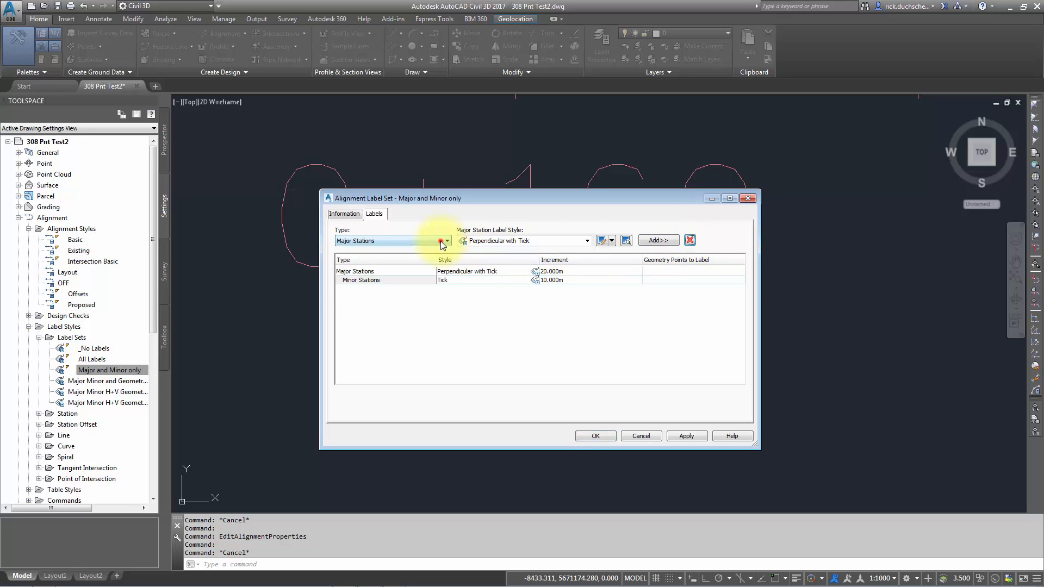
{"action": "left_click", "coordinate": [445, 241]}
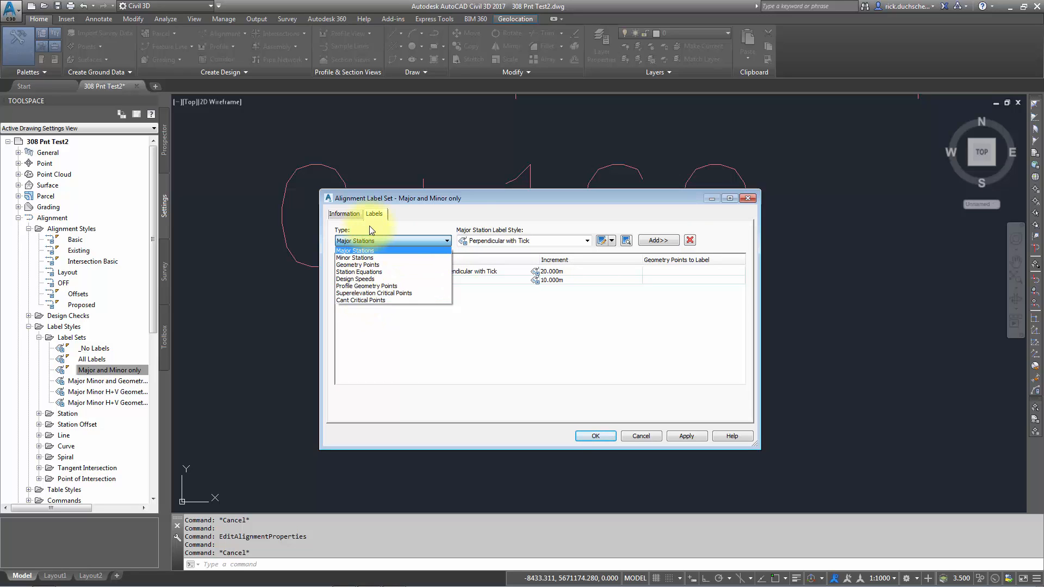
{"action": "left_click", "coordinate": [355, 250]}
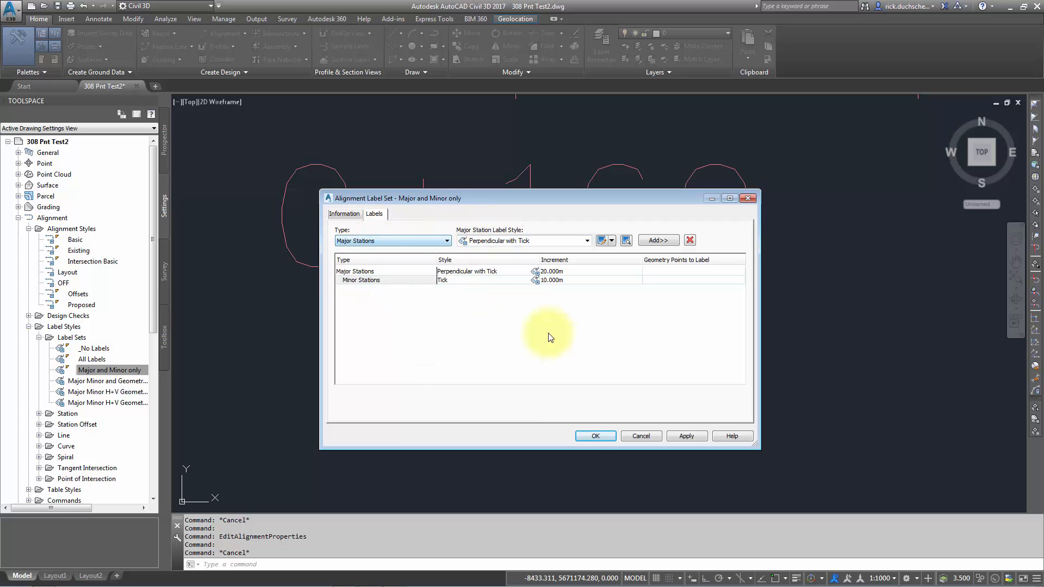
{"action": "left_click", "coordinate": [594, 436]}
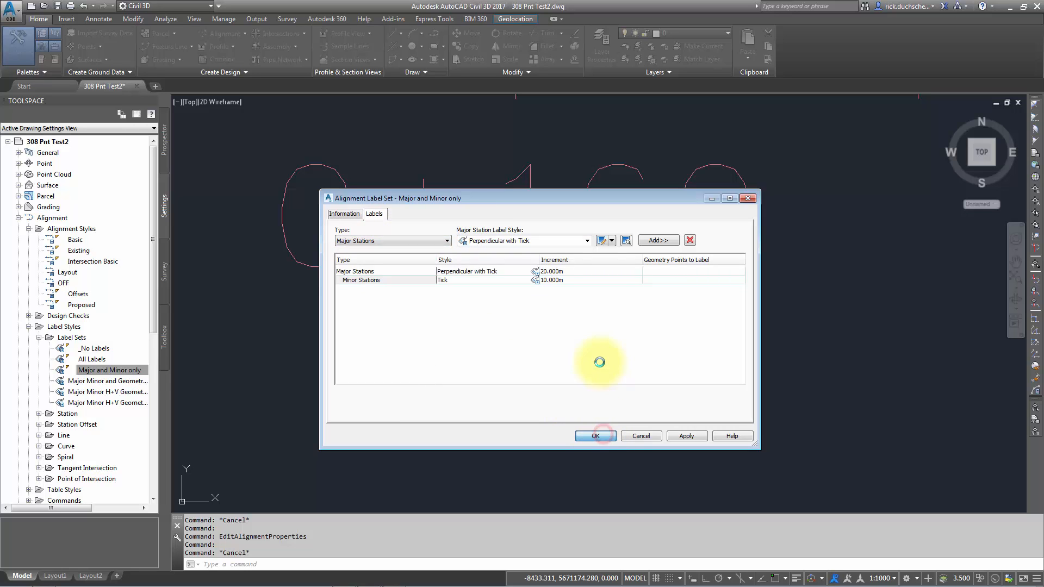
Confirm the label set changes with OK and select Main Alignment in the drawing
{"action": "left_click", "coordinate": [594, 436]}
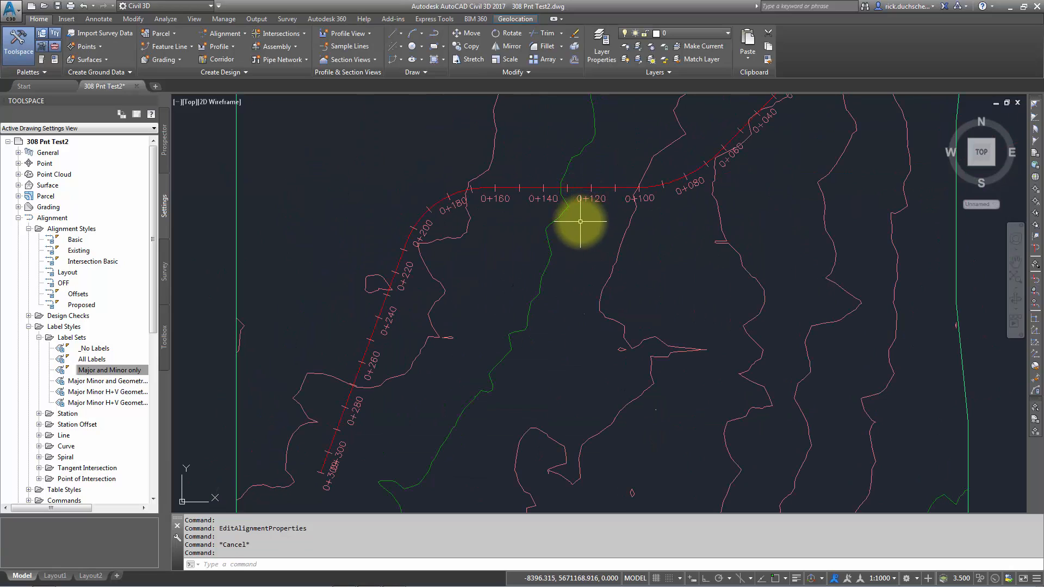
{"action": "mouse_move", "coordinate": [581, 222]}
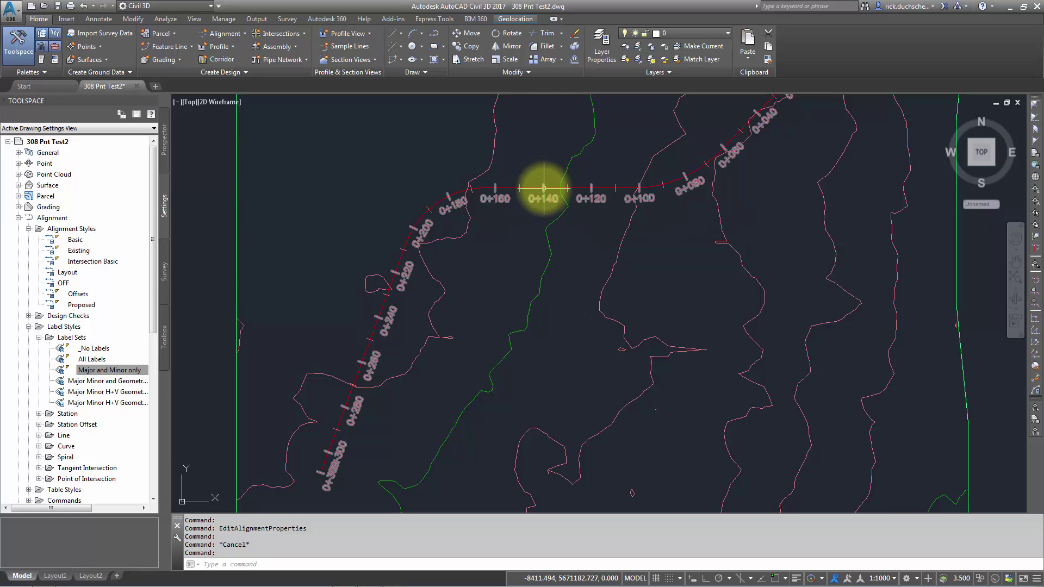
{"action": "mouse_move", "coordinate": [542, 189]}
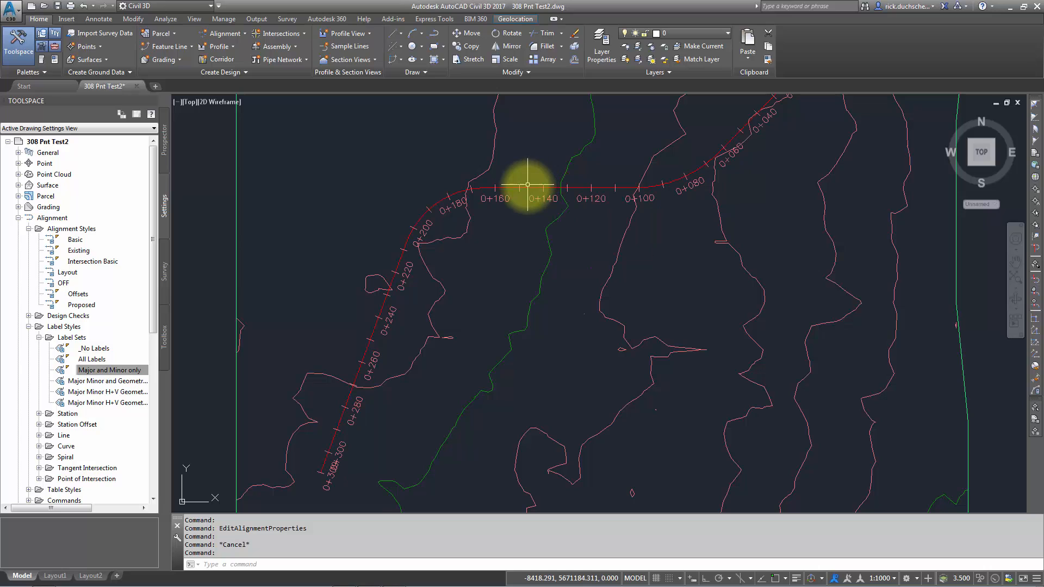
{"action": "left_click", "coordinate": [526, 188]}
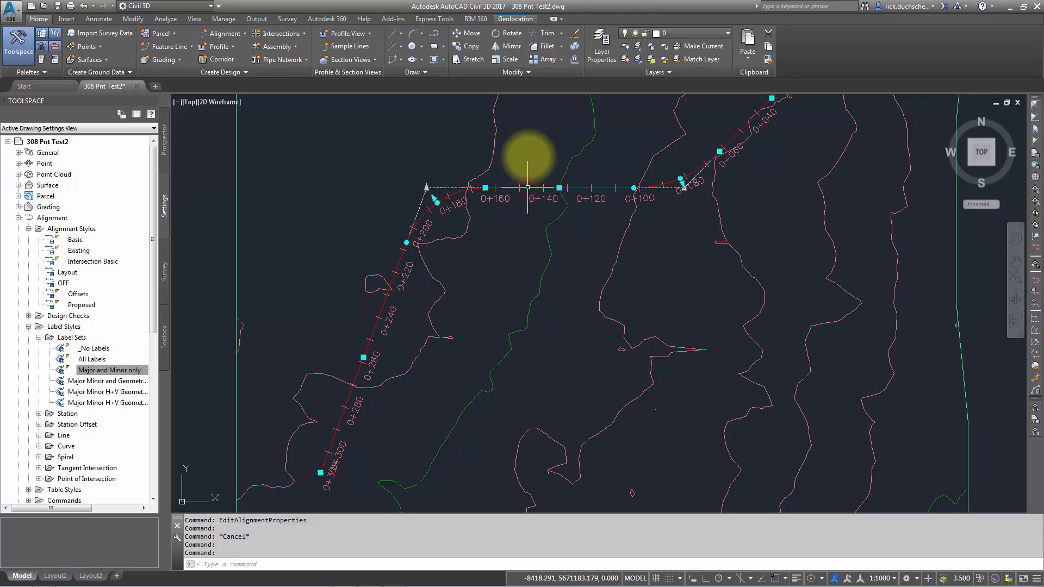
Right-click Main Alignment to show its context menu with Edit Alignment Labels
{"action": "right_click", "coordinate": [528, 187]}
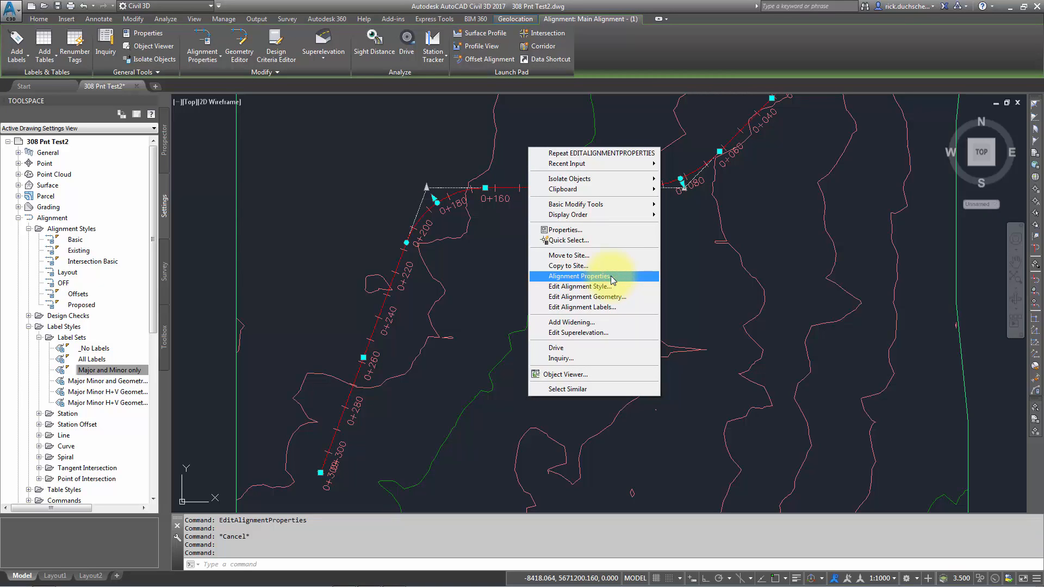
{"action": "mouse_move", "coordinate": [584, 307]}
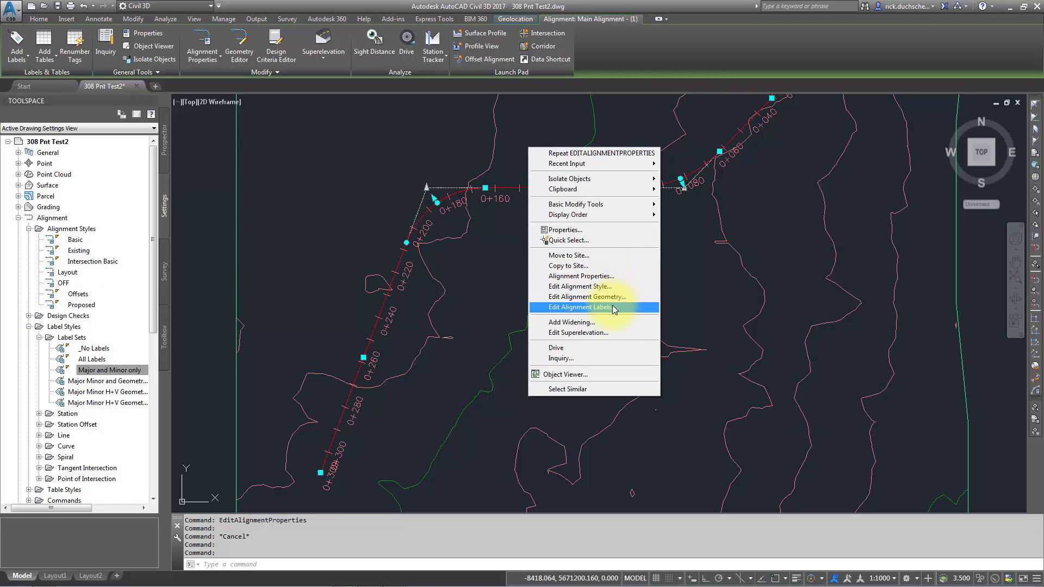